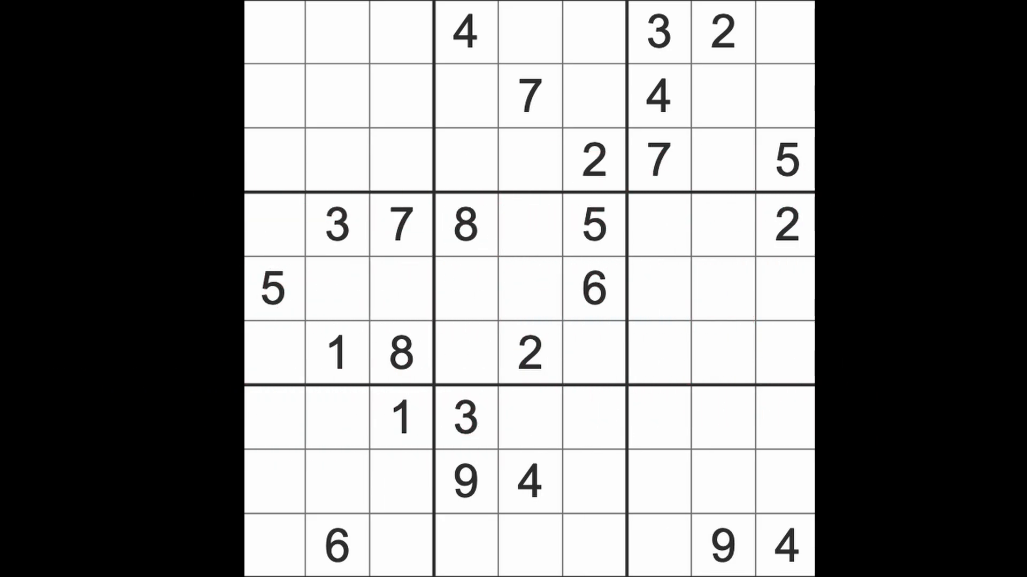
- Select cells in row 7 to place a 2 at row 7, column 7
{"action": "left_click", "coordinate": [527, 481]}
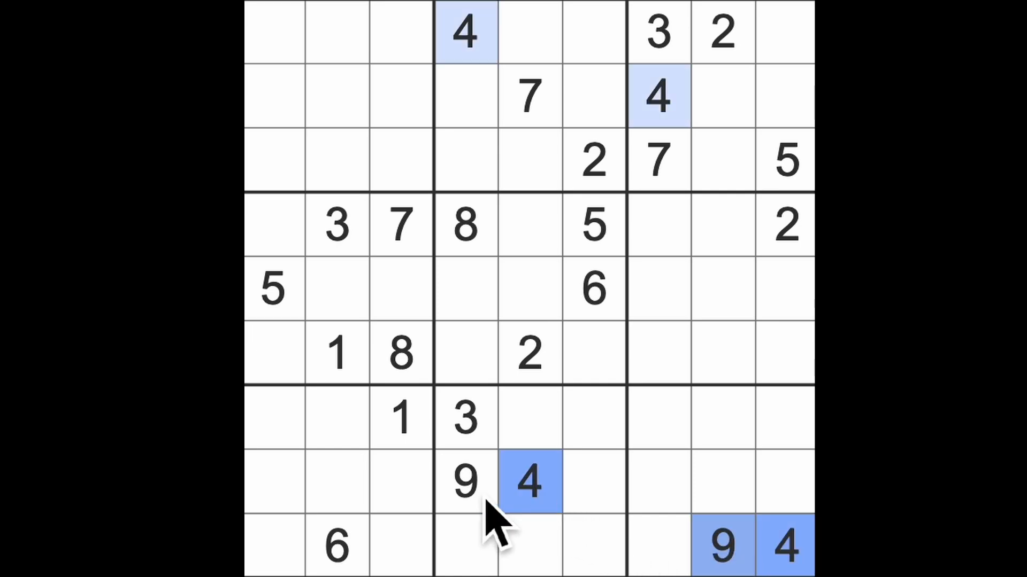
{"action": "left_click", "coordinate": [463, 482]}
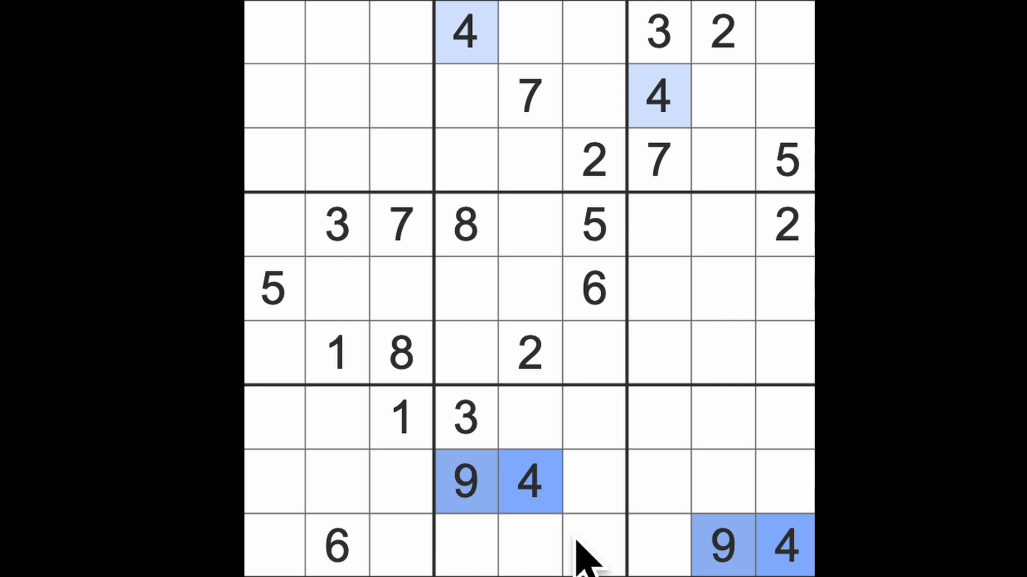
{"action": "mouse_move", "coordinate": [746, 556]}
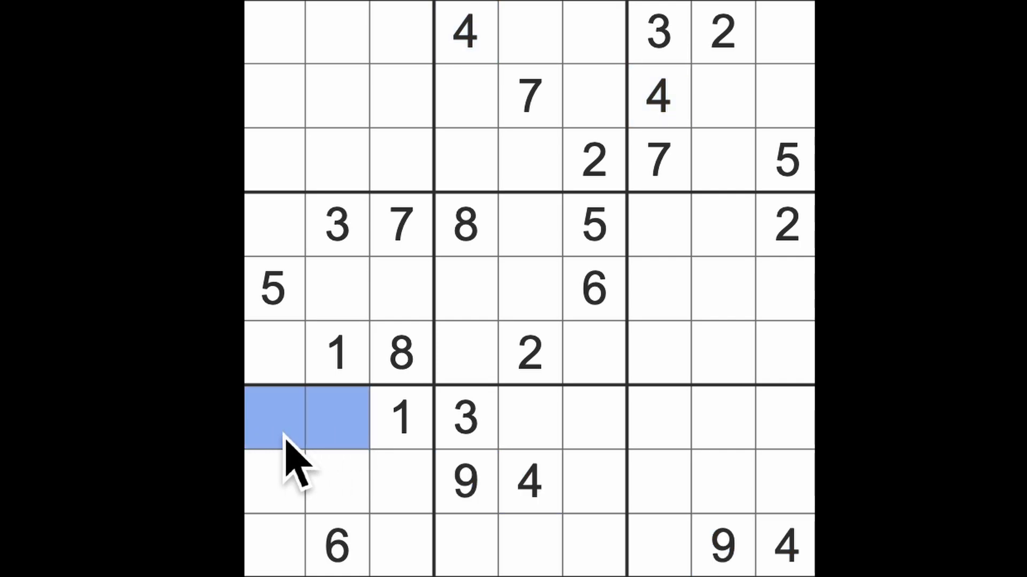
{"action": "mouse_move", "coordinate": [302, 471]}
{"action": "type", "text": "2"}
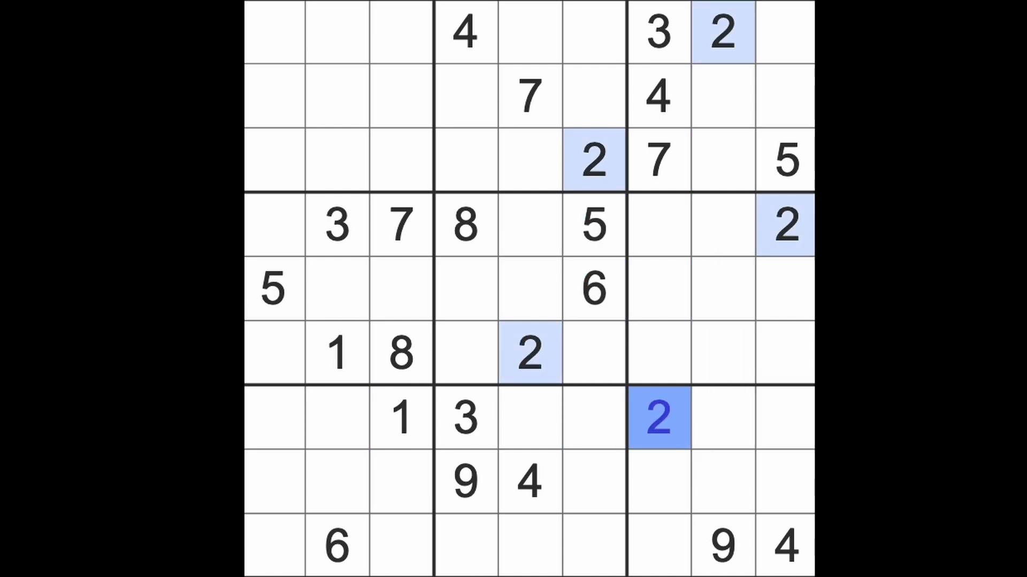
{"action": "mouse_move", "coordinate": [488, 488]}
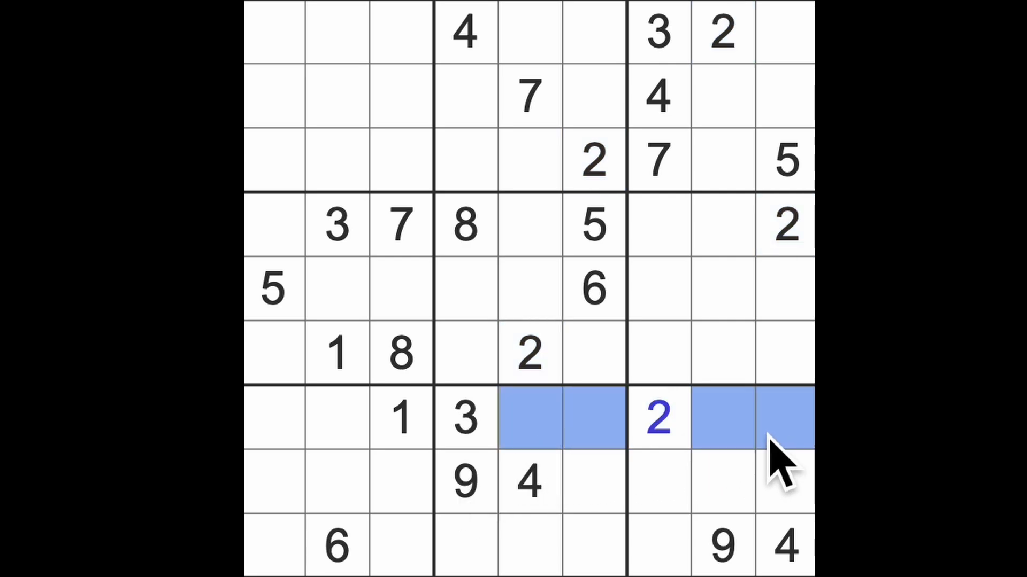
{"action": "mouse_move", "coordinate": [341, 465]}
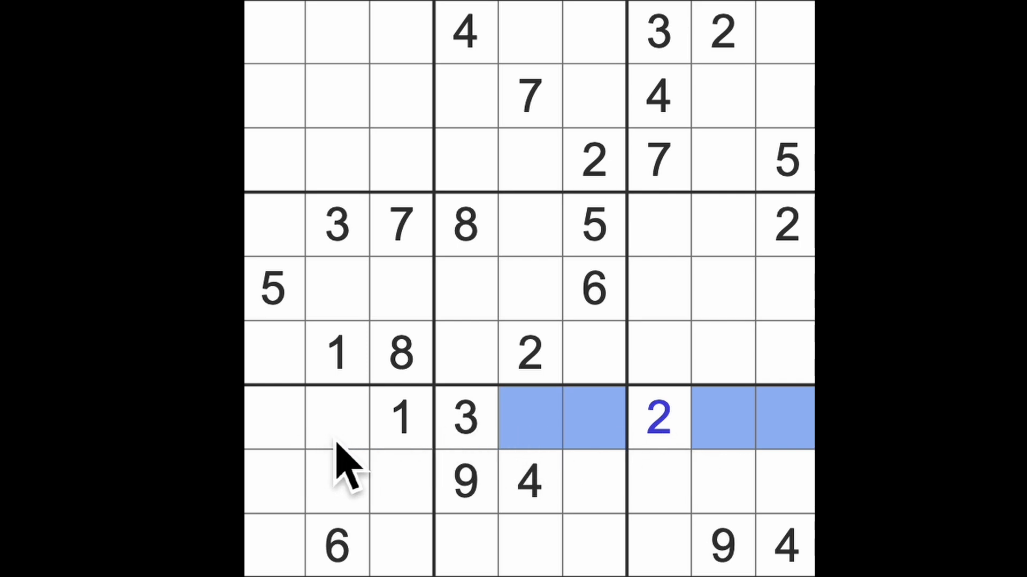
{"action": "mouse_move", "coordinate": [616, 459]}
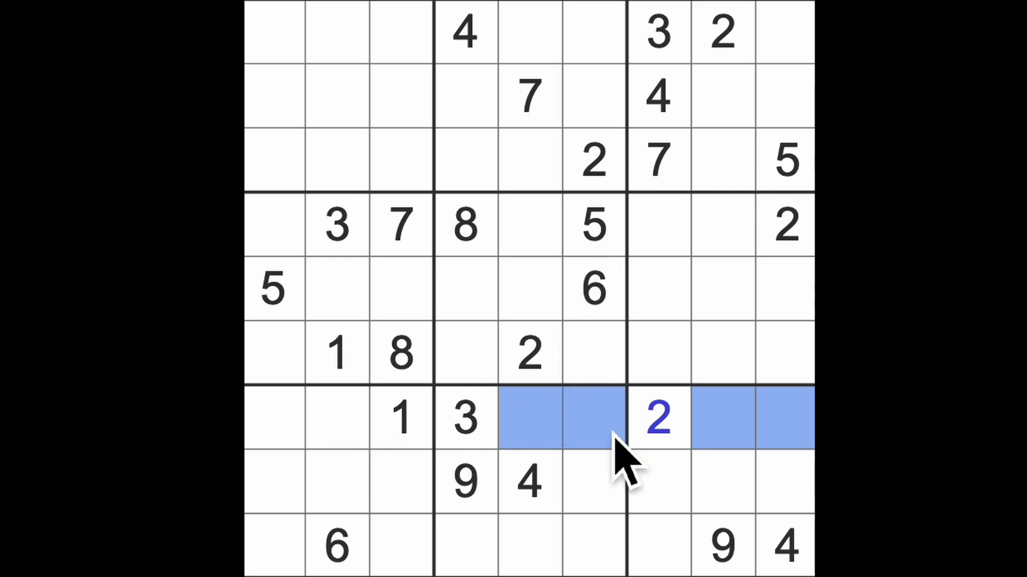
{"action": "mouse_move", "coordinate": [796, 432]}
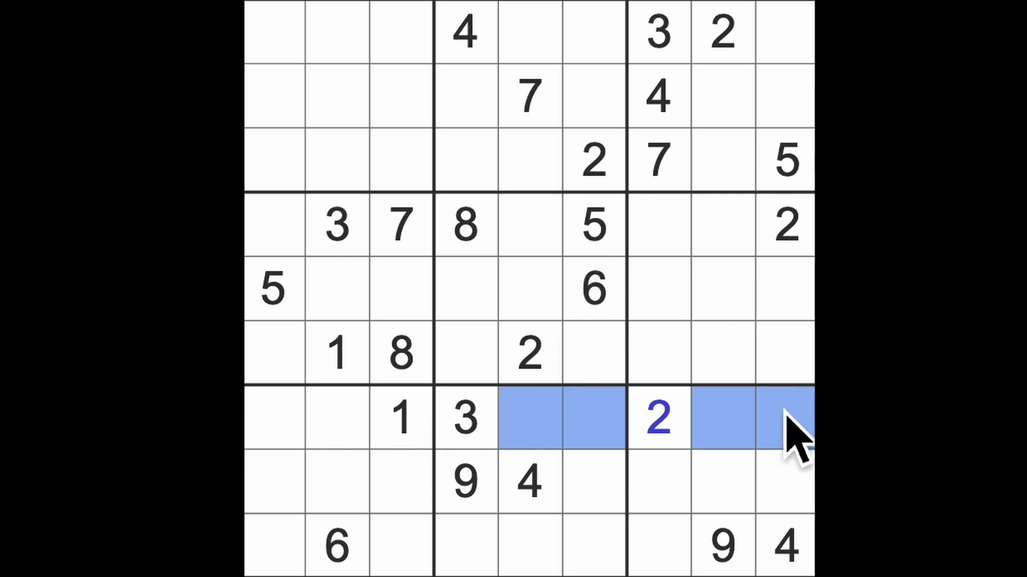
{"action": "mouse_move", "coordinate": [608, 320]}
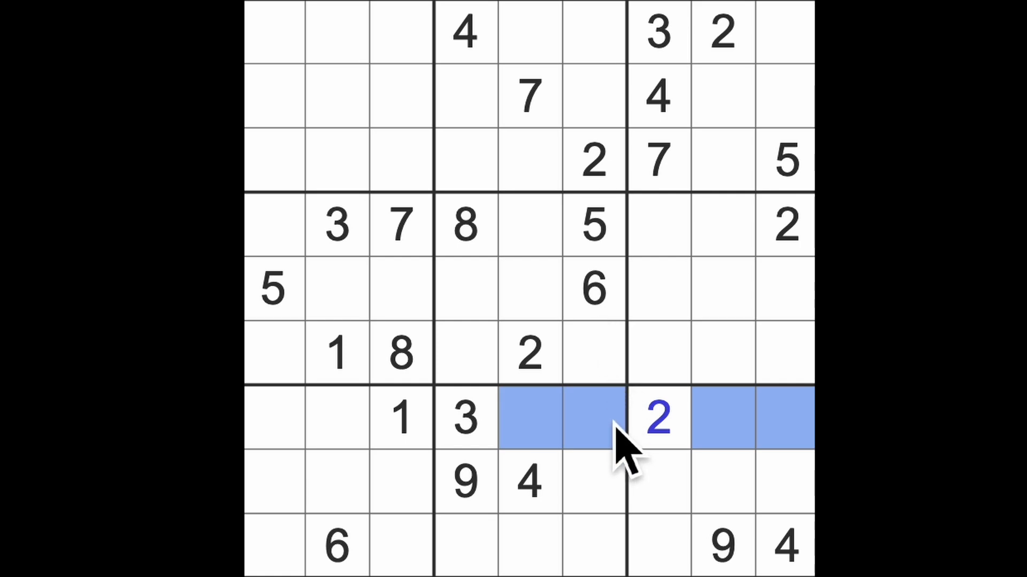
{"action": "mouse_move", "coordinate": [612, 462]}
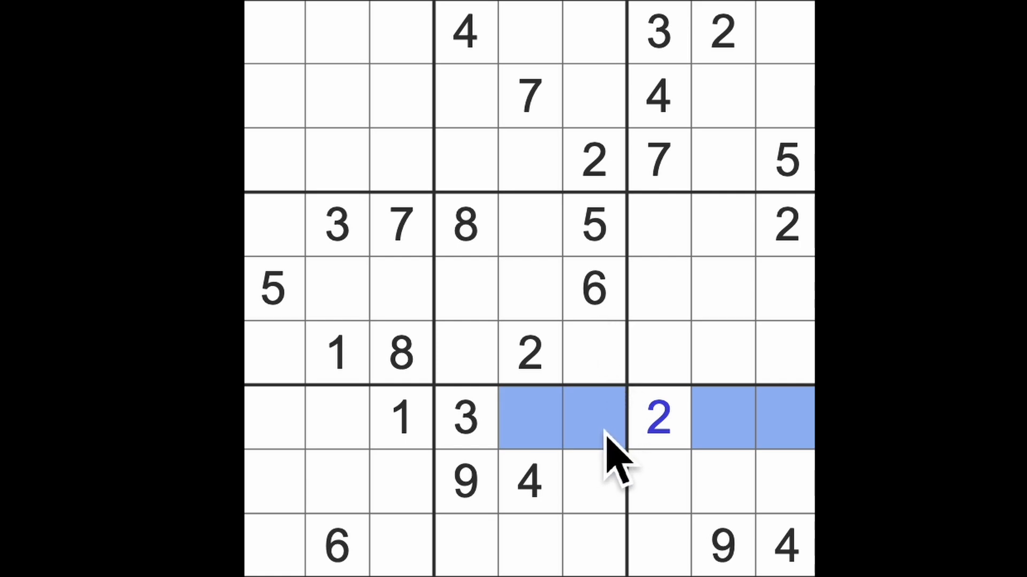
{"action": "mouse_move", "coordinate": [645, 445]}
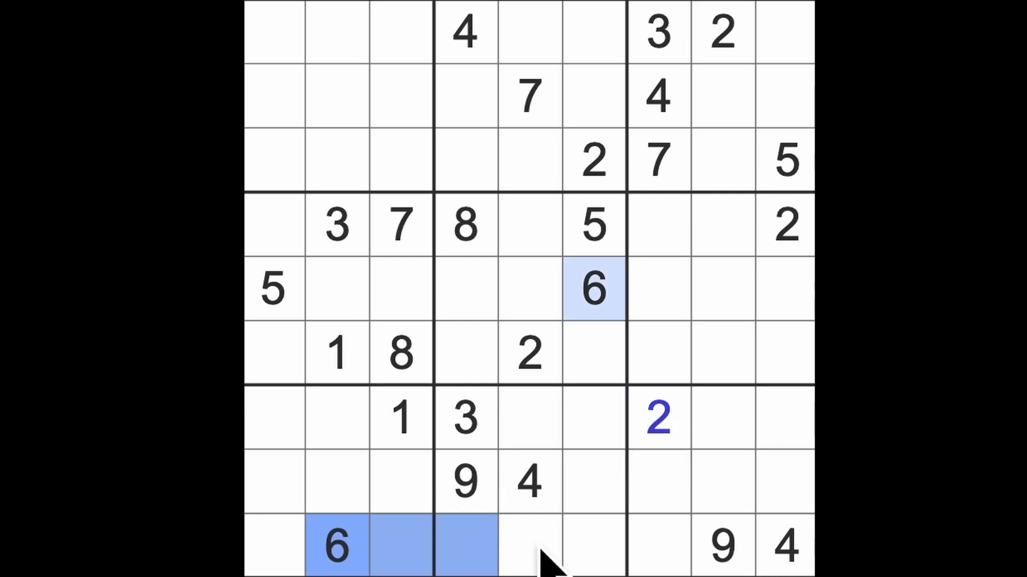
- Enter 6 at row 7 column 5, then 5 at row 7 column 8 and row 6 column 7
{"action": "left_click", "coordinate": [527, 418]}
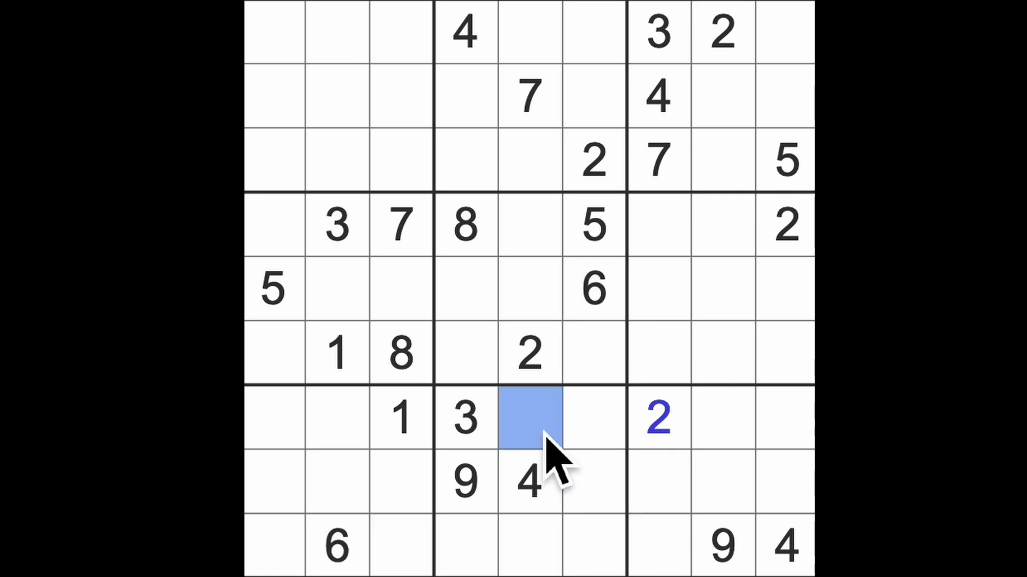
{"action": "type", "text": "6"}
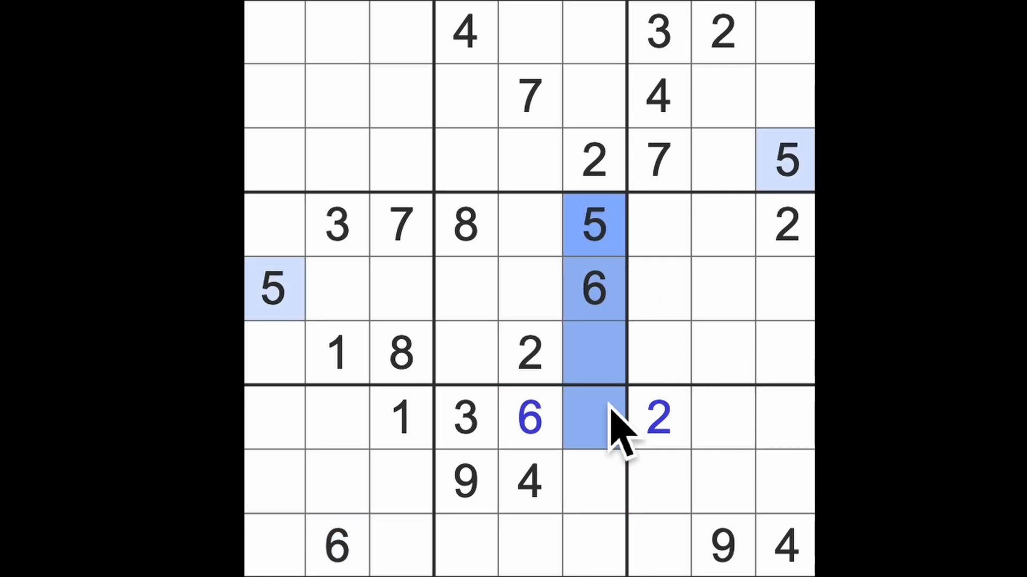
{"action": "left_click", "coordinate": [720, 418]}
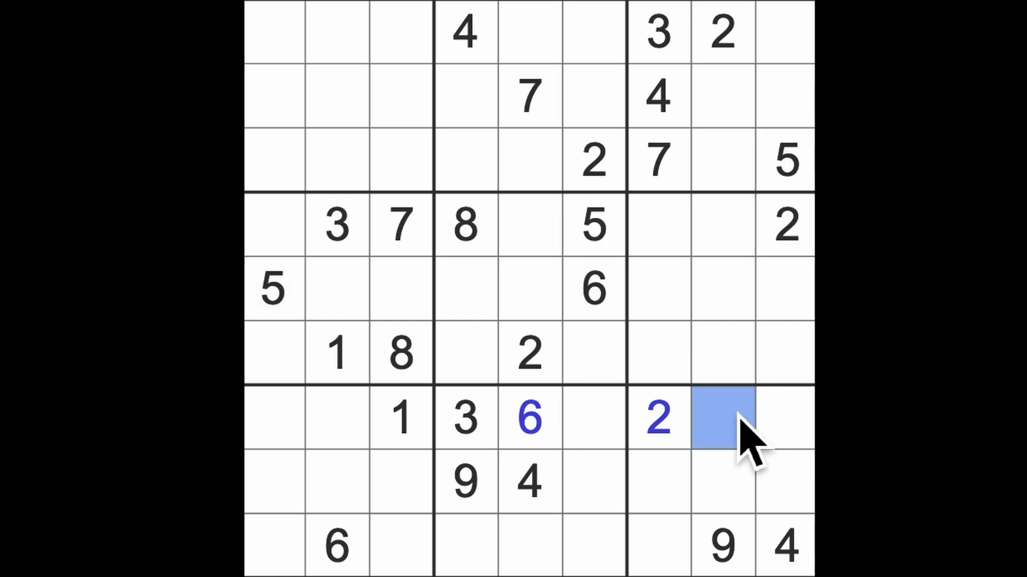
{"action": "type", "text": "5"}
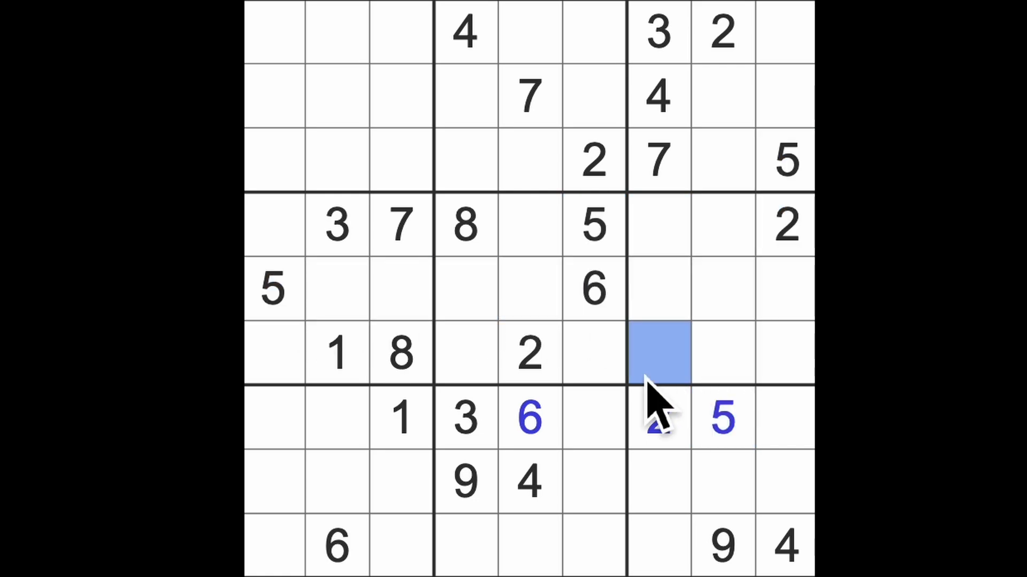
{"action": "type", "text": "5"}
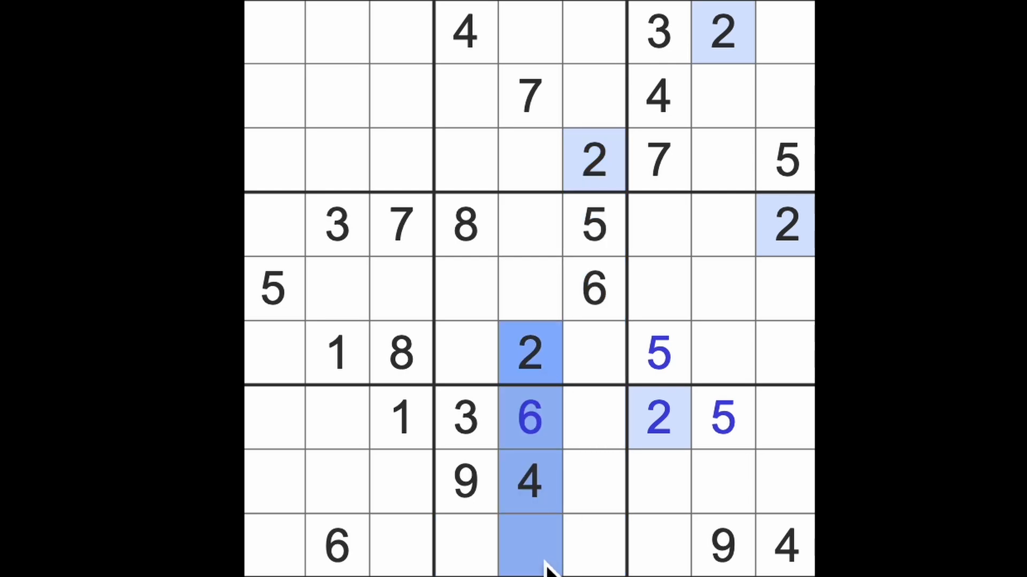
- Enter 2 and 5 in row 9 columns 4 and 5, and 5 at row 2 column 4
{"action": "left_click", "coordinate": [465, 547]}
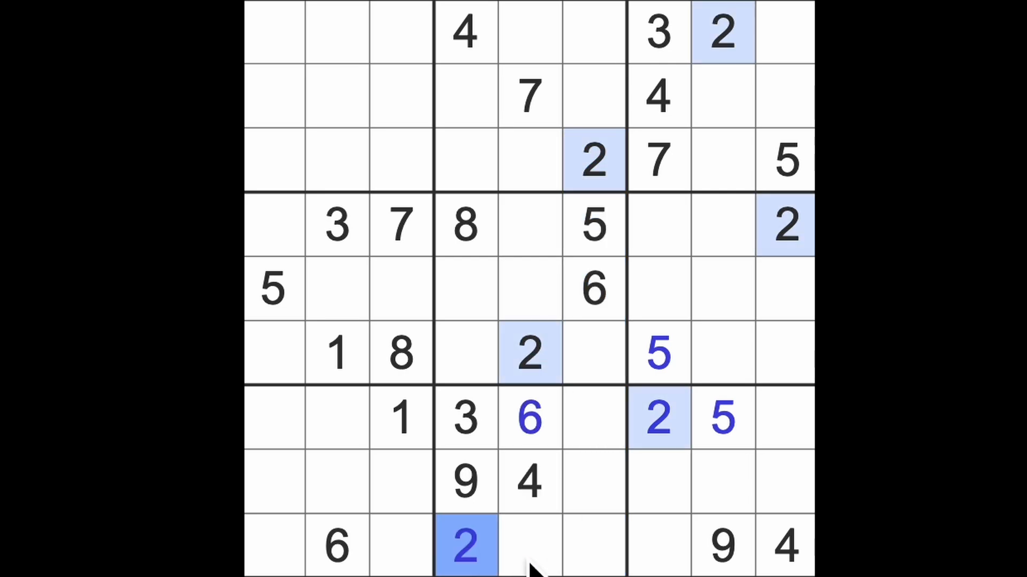
{"action": "left_click", "coordinate": [531, 547]}
{"action": "type", "text": "5"}
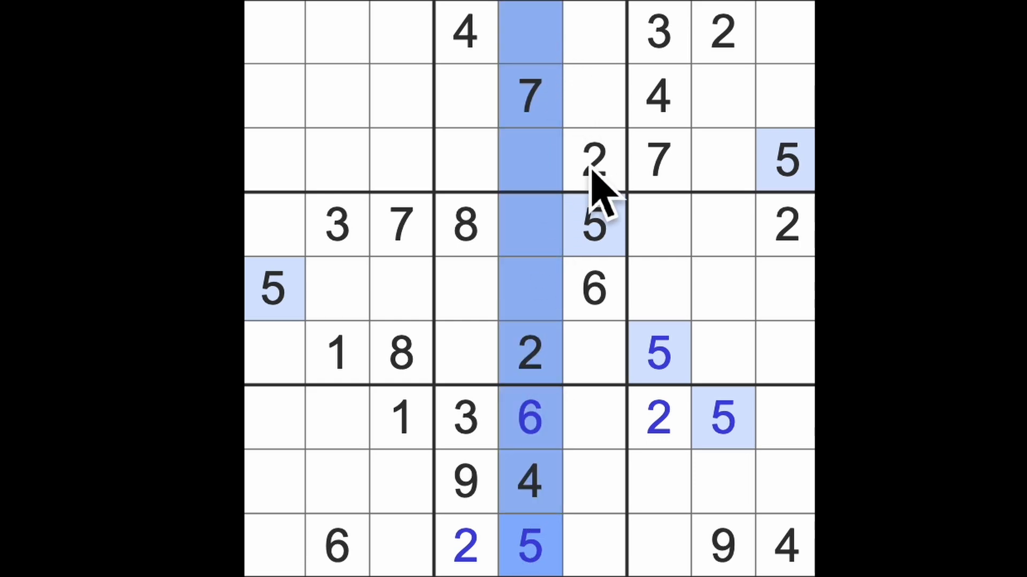
{"action": "left_click", "coordinate": [466, 98]}
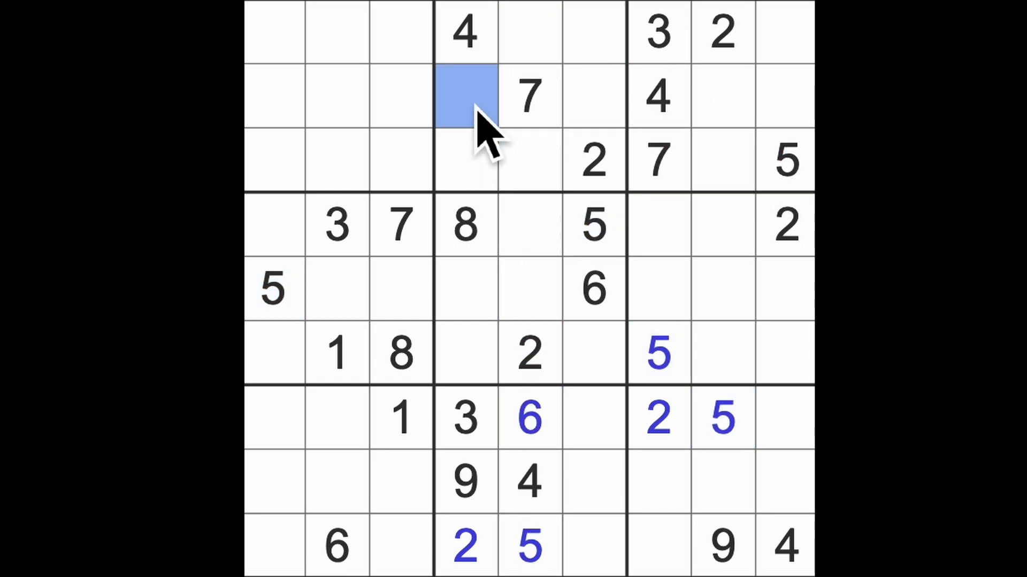
{"action": "type", "text": "5"}
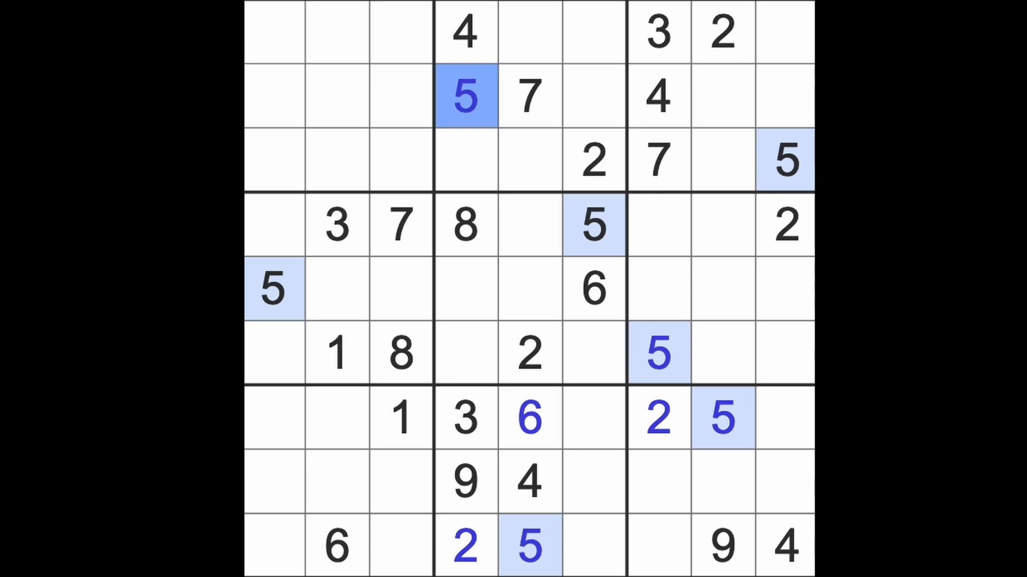
{"action": "mouse_move", "coordinate": [287, 228]}
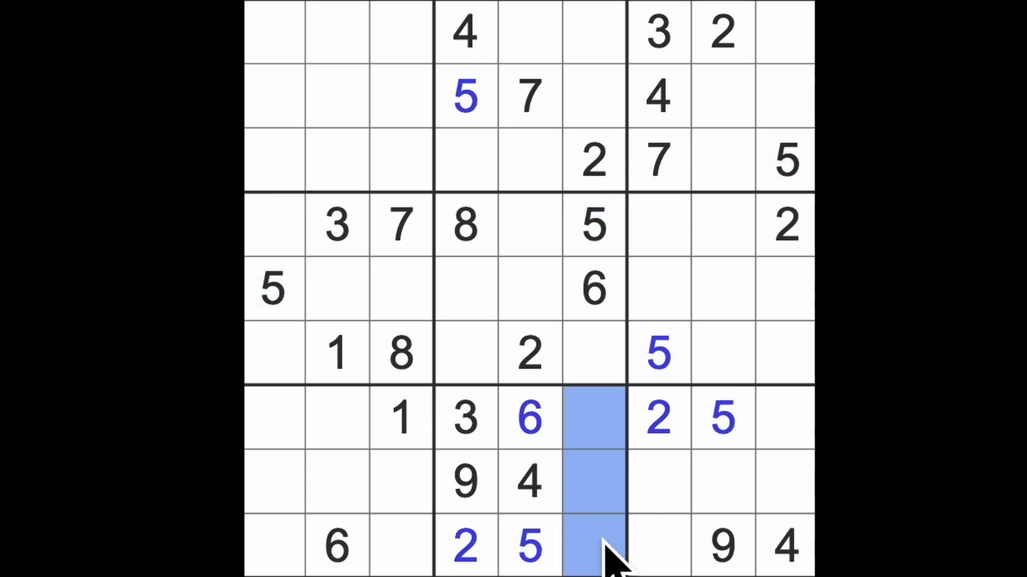
{"action": "mouse_move", "coordinate": [609, 379]}
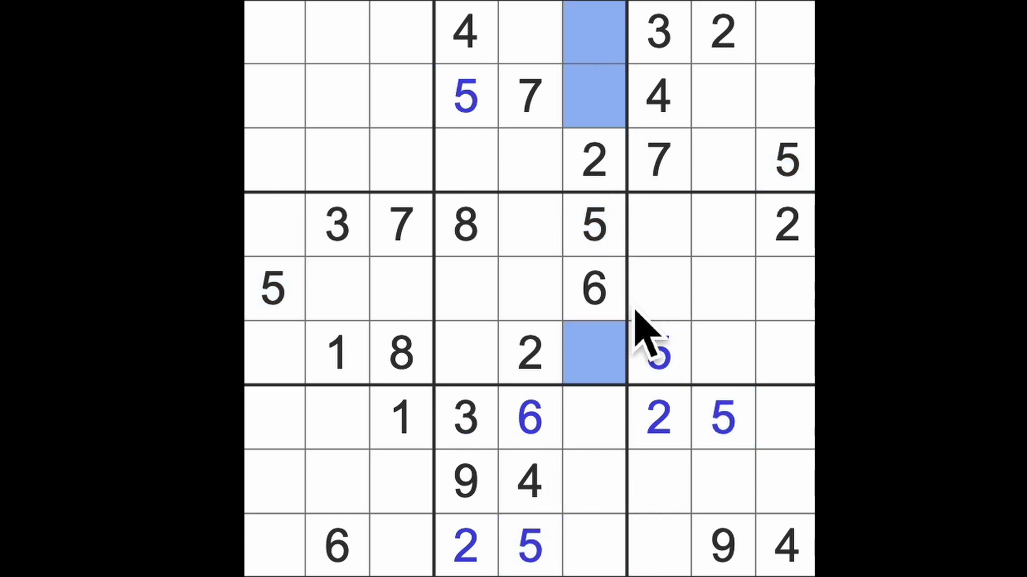
{"action": "mouse_move", "coordinate": [661, 327]}
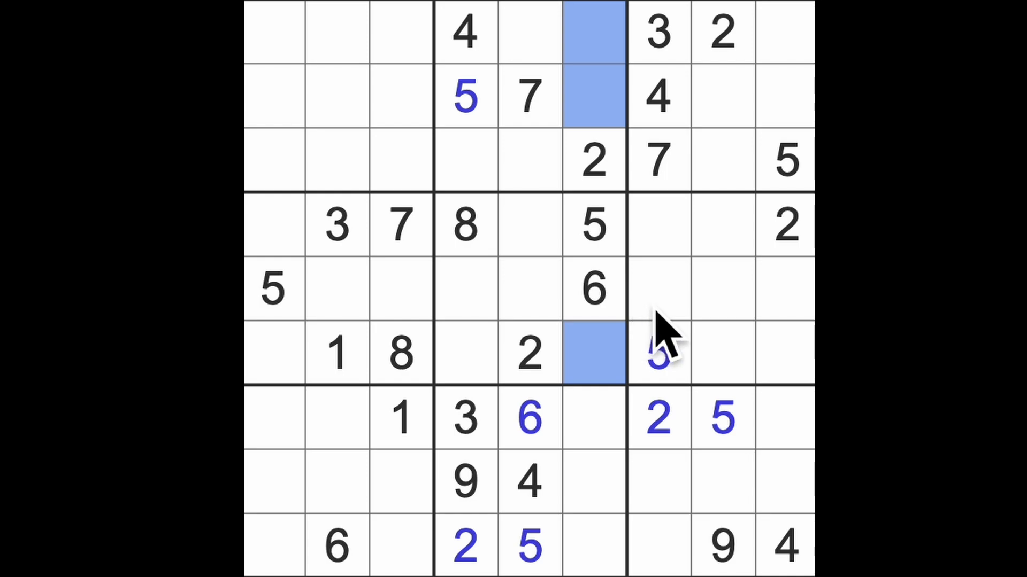
{"action": "mouse_move", "coordinate": [503, 65]}
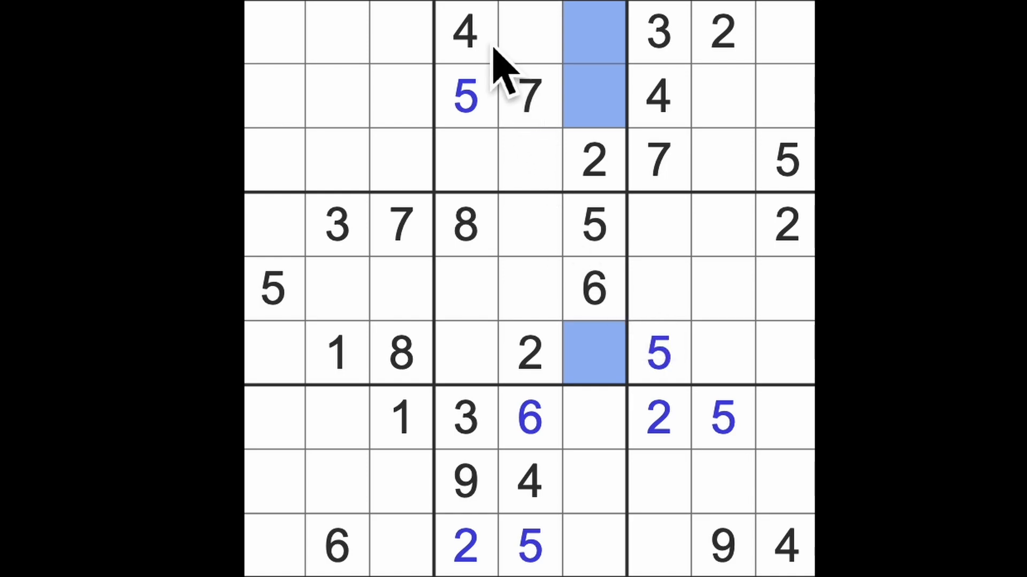
- Enter a 3 in the selected column 6 cell
{"action": "left_click", "coordinate": [592, 354]}
{"action": "type", "text": "4"}
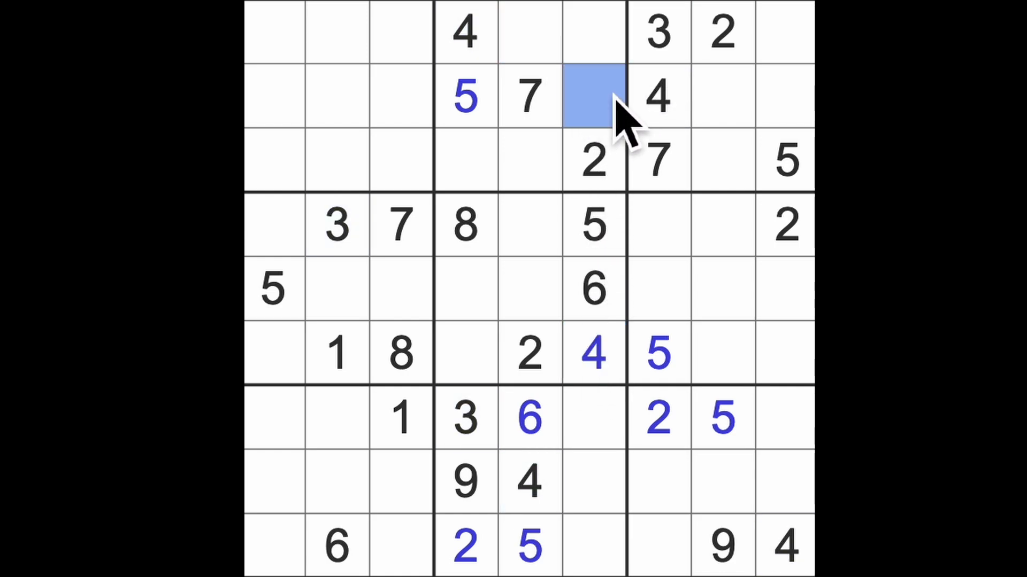
{"action": "type", "text": "3"}
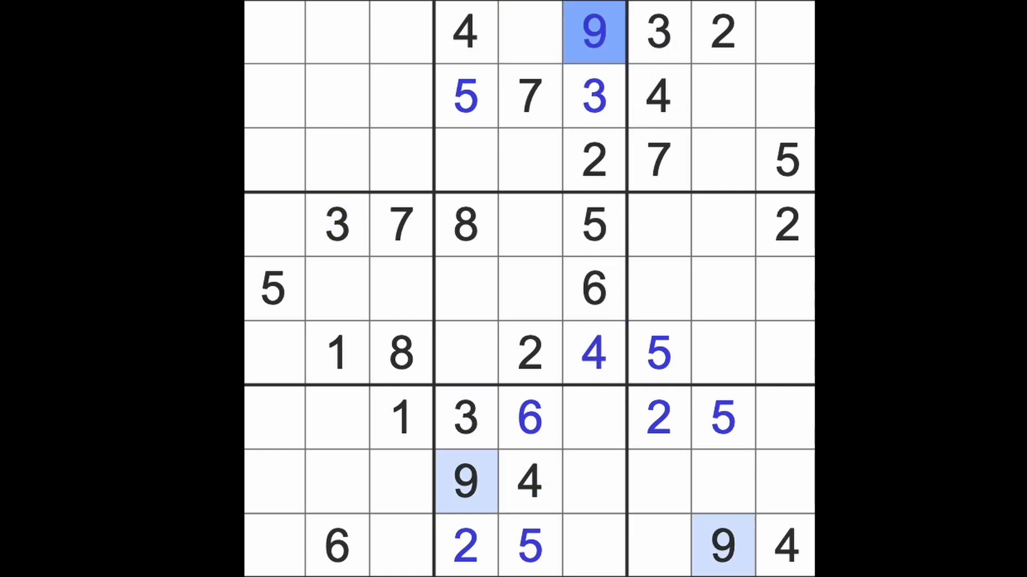
{"action": "mouse_move", "coordinate": [629, 190]}
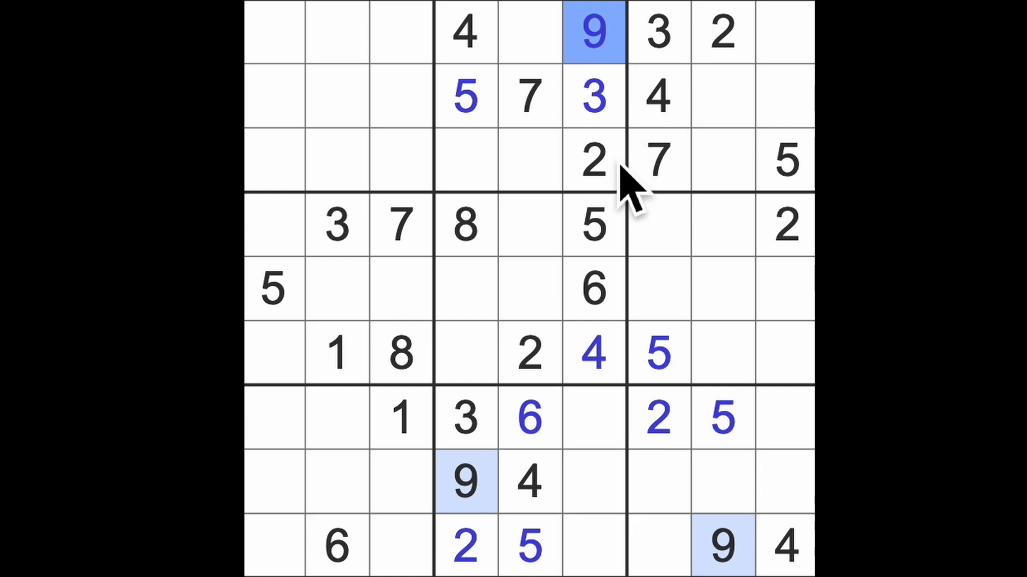
{"action": "mouse_move", "coordinate": [707, 235]}
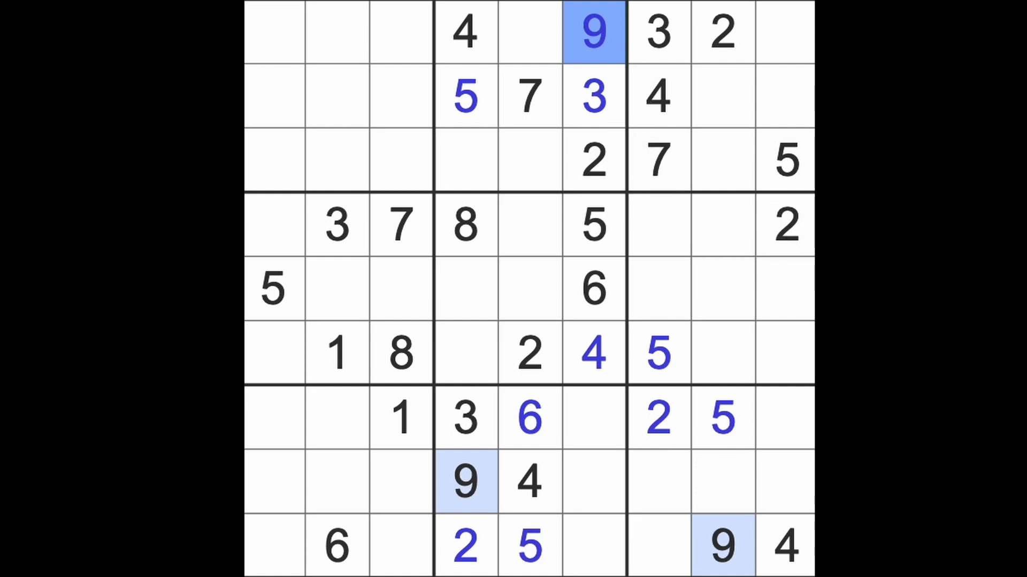
{"action": "mouse_move", "coordinate": [537, 459]}
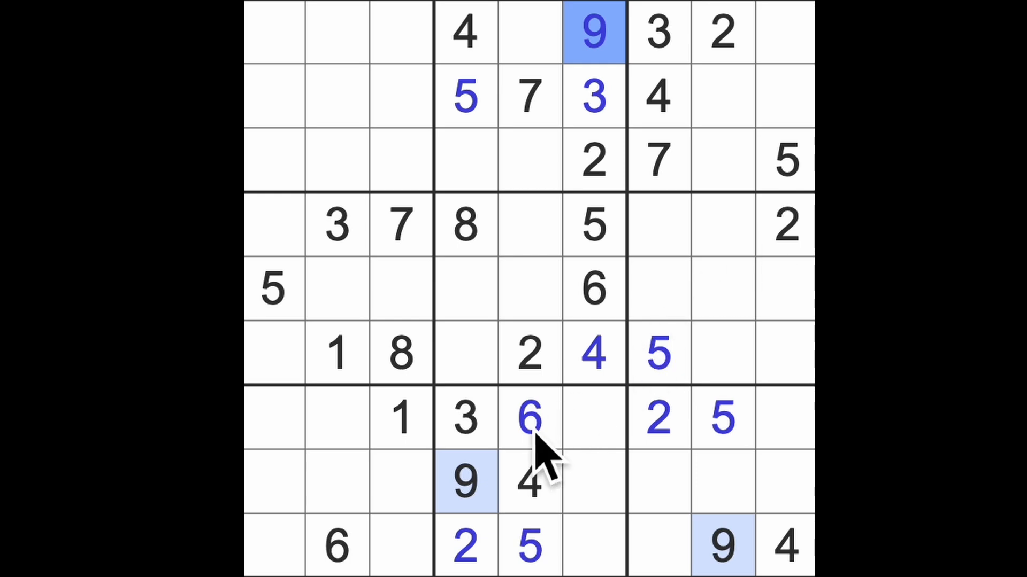
- Enter 6 at row 3 column 4, then 7 in column 4 and 9 in column 5
{"action": "left_click", "coordinate": [465, 161]}
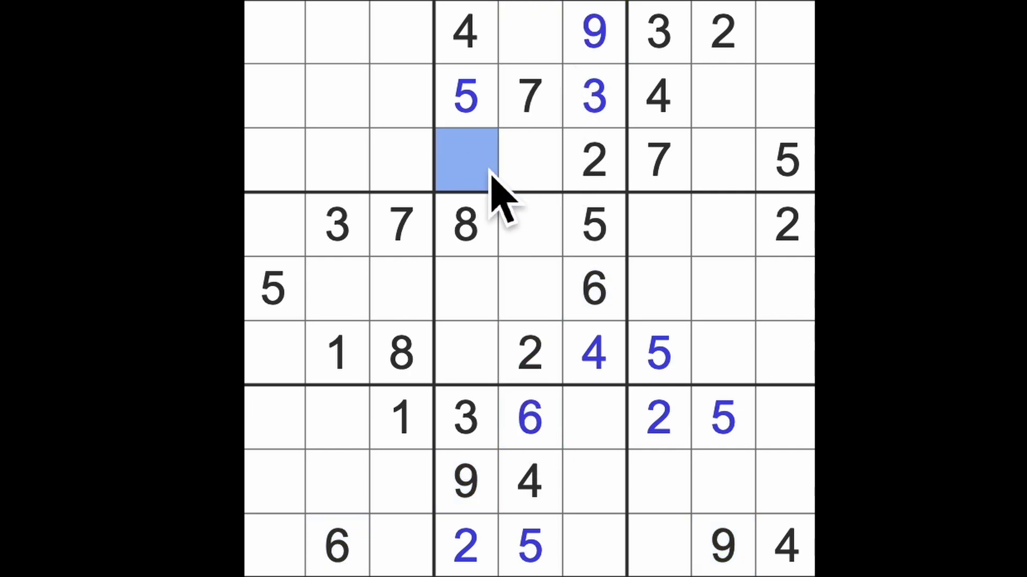
{"action": "type", "text": "6"}
{"action": "left_click", "coordinate": [465, 289]}
{"action": "type", "text": "1"}
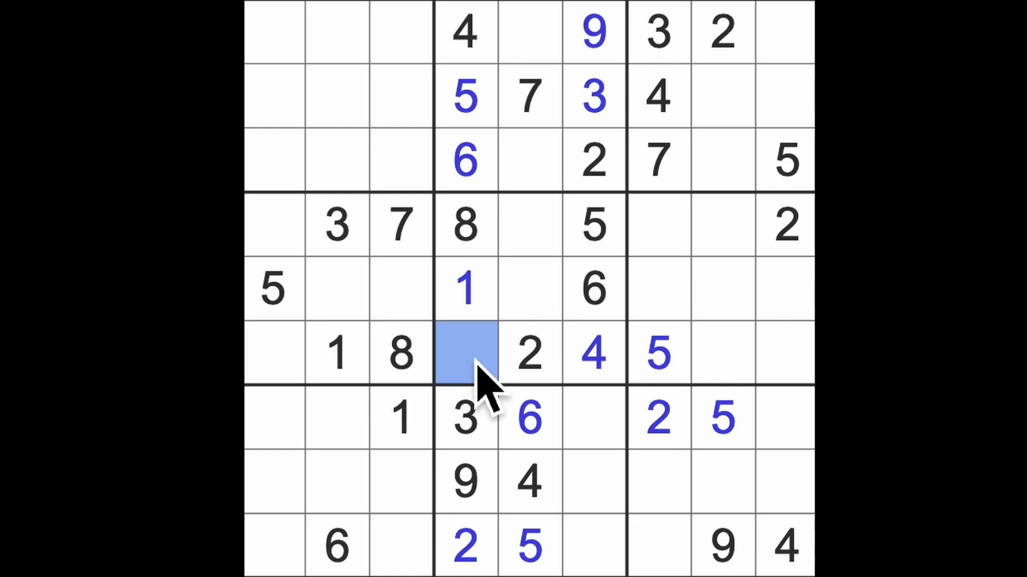
{"action": "type", "text": "7"}
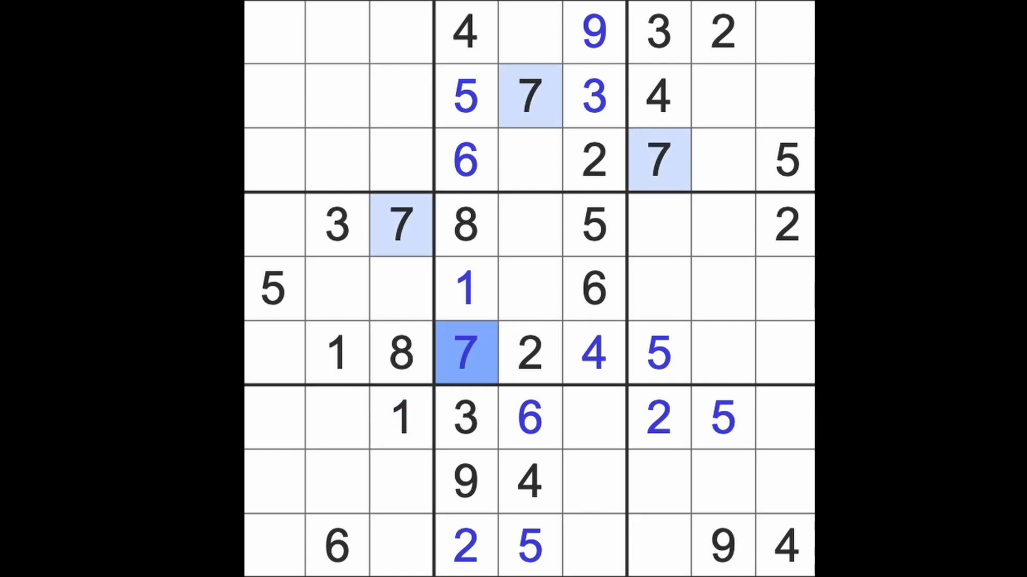
{"action": "mouse_move", "coordinate": [531, 288]}
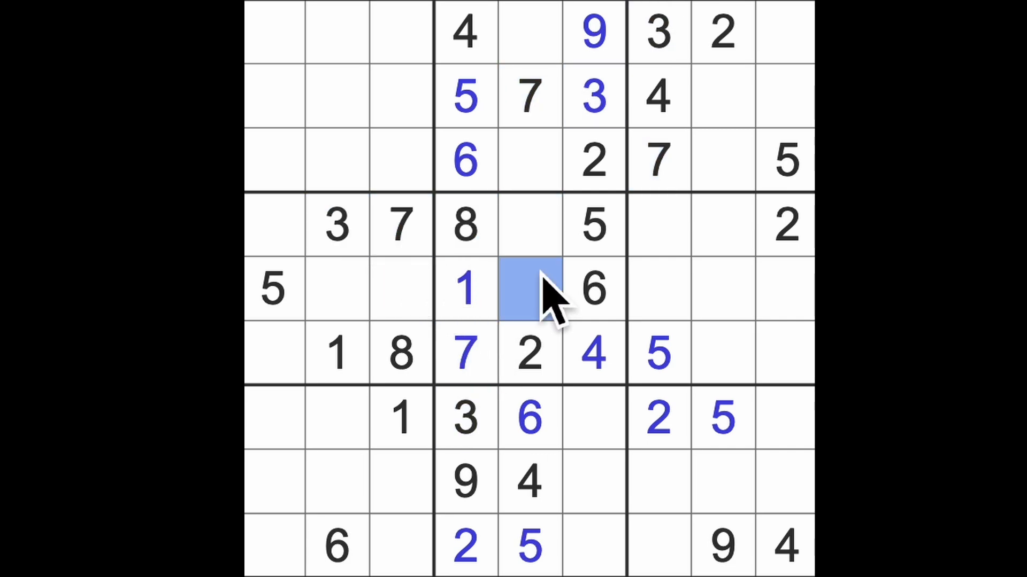
{"action": "type", "text": "9"}
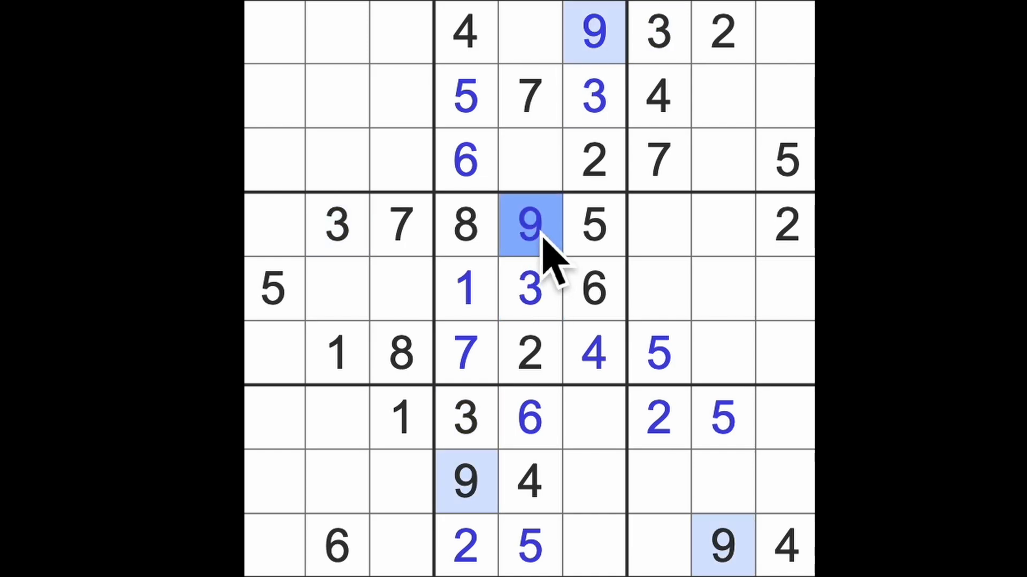
- Enter 9s at row 2's last cell and row 5 column 7, and a 4 in row 7
{"action": "left_click", "coordinate": [720, 161]}
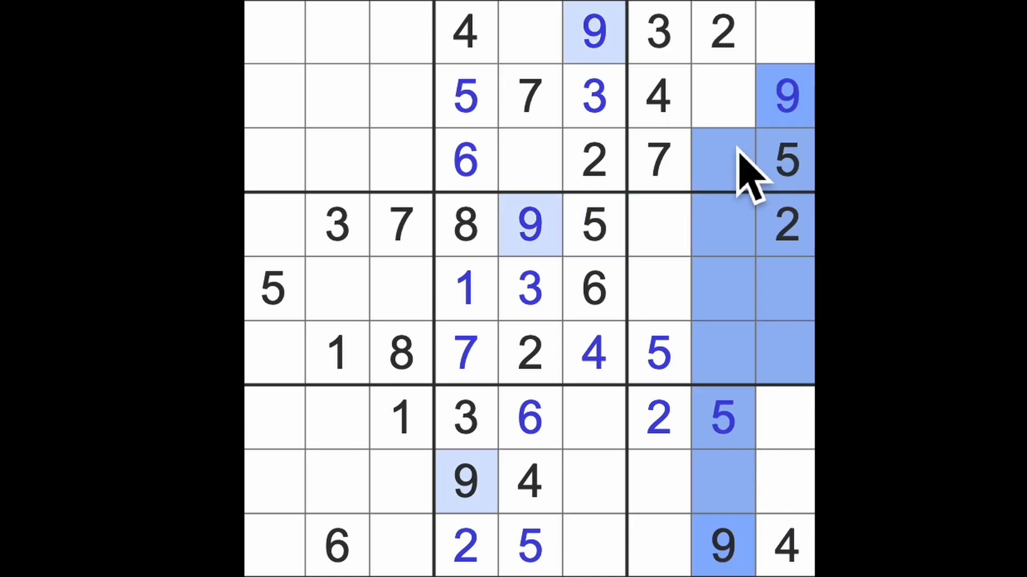
{"action": "left_click", "coordinate": [658, 289]}
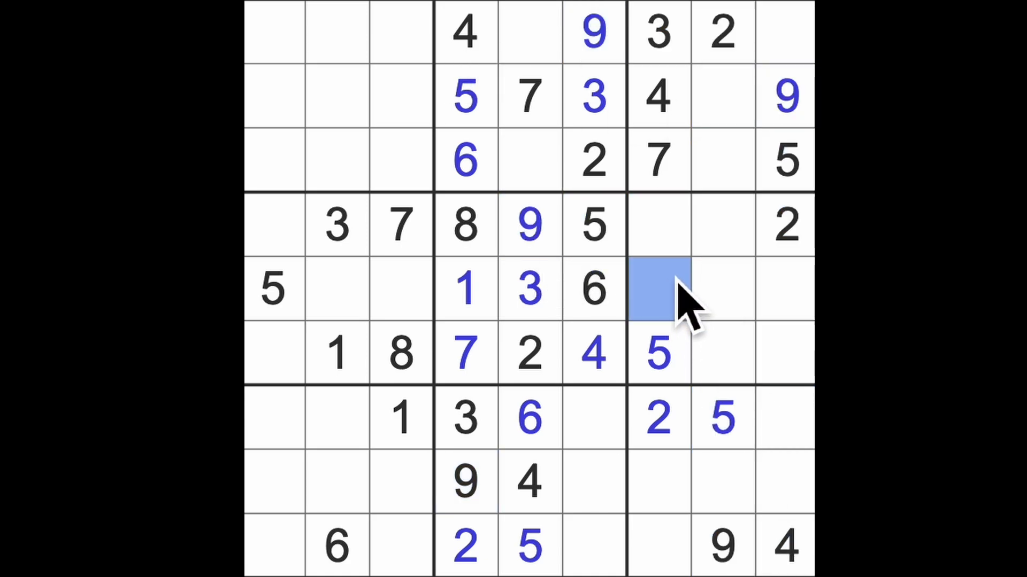
{"action": "type", "text": "9"}
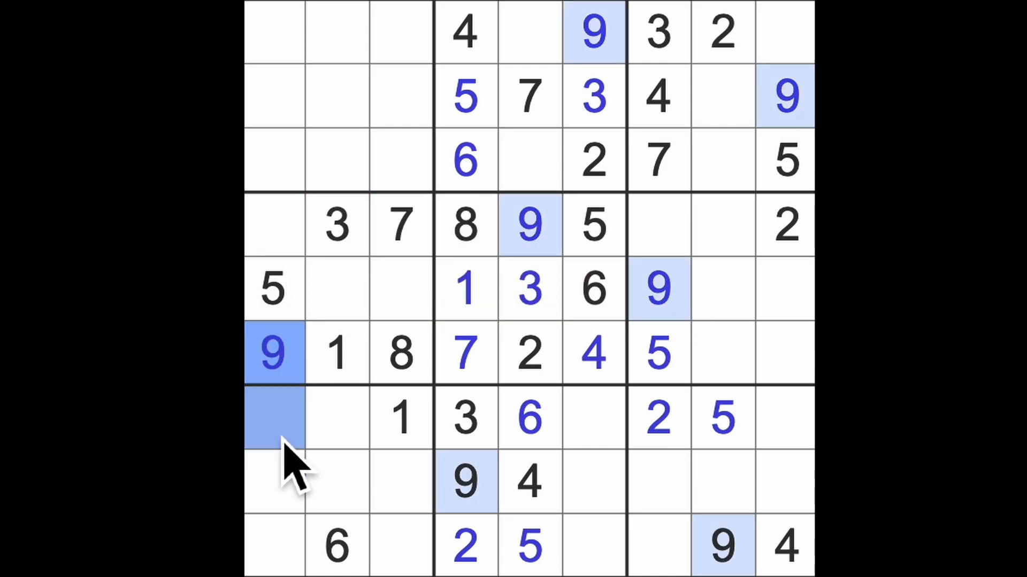
{"action": "left_click", "coordinate": [274, 546]}
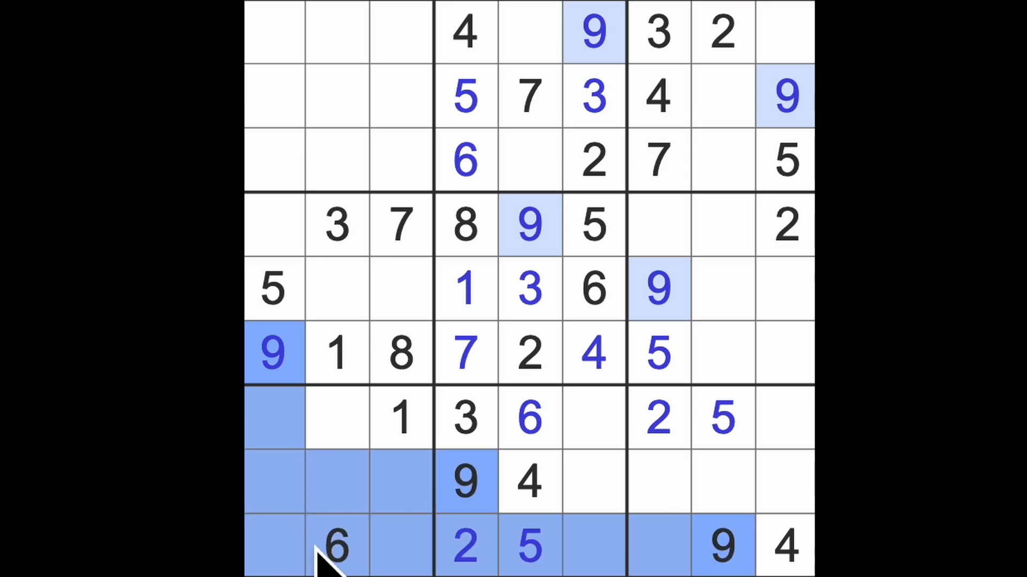
{"action": "left_click", "coordinate": [337, 418]}
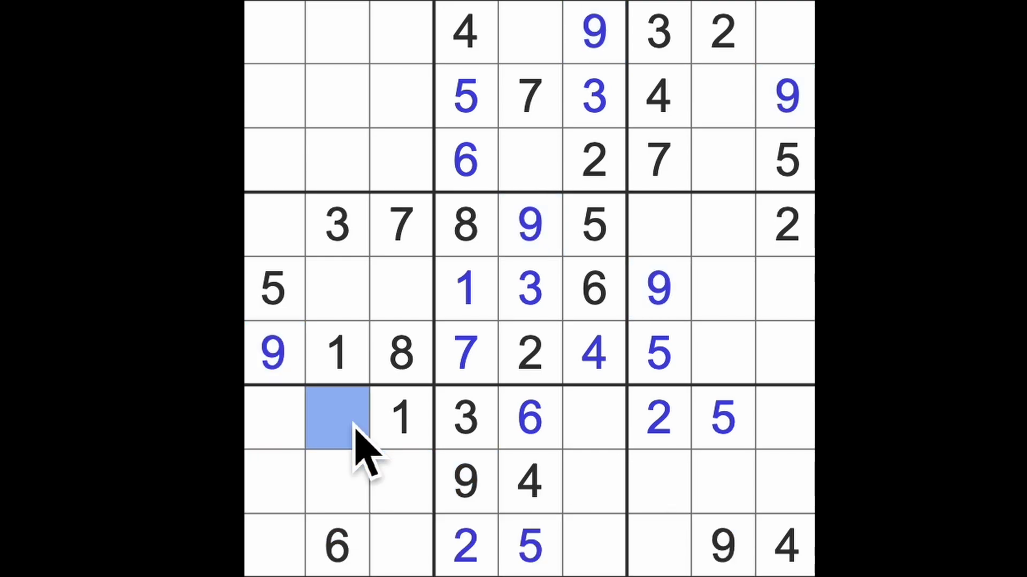
{"action": "type", "text": "4"}
{"action": "type", "text": "9"}
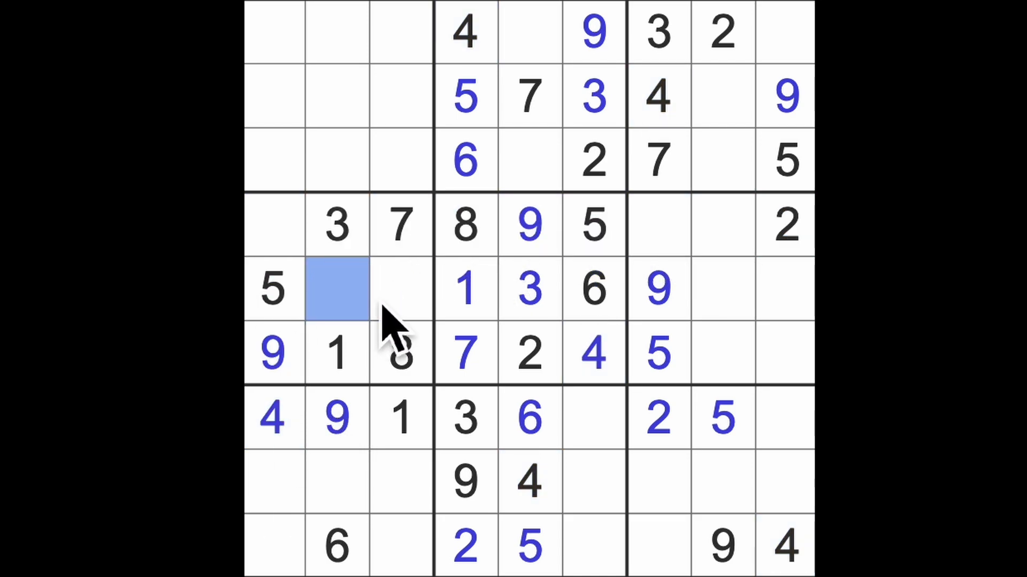
- Enter 6 in row 4's first cell, then highlight every 1 on the grid
{"action": "left_click", "coordinate": [273, 225]}
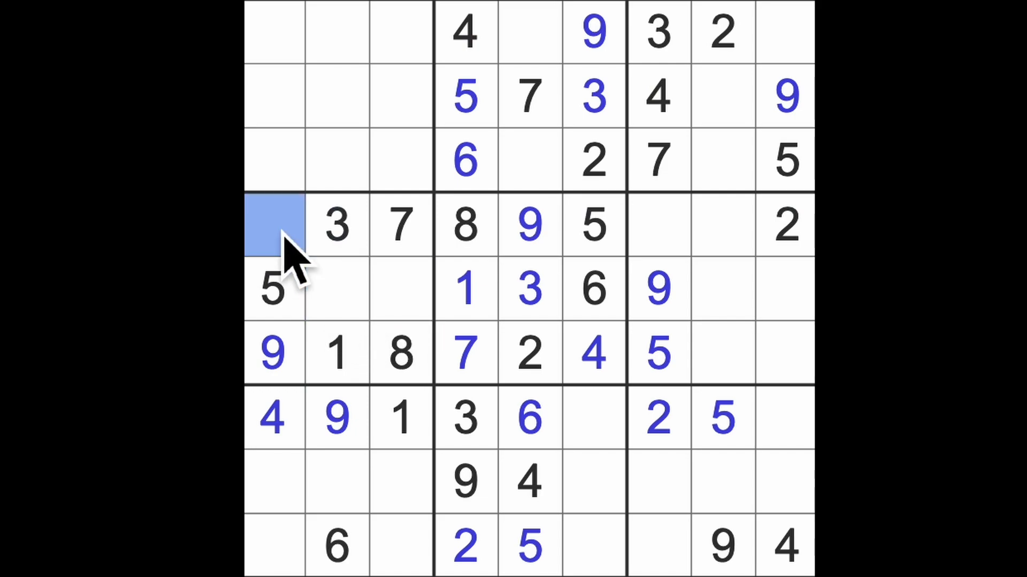
{"action": "type", "text": "6"}
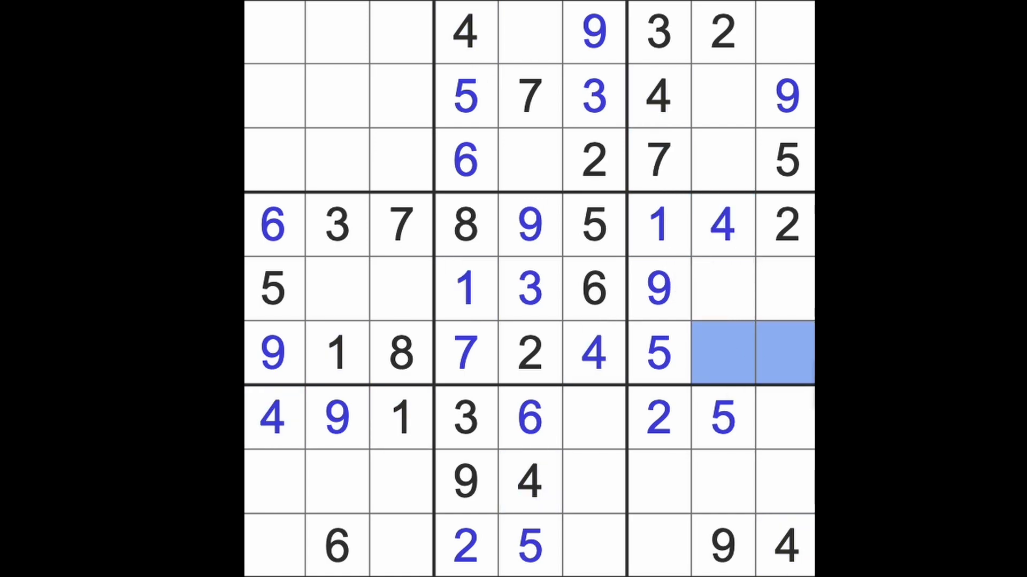
{"action": "left_click", "coordinate": [720, 287]}
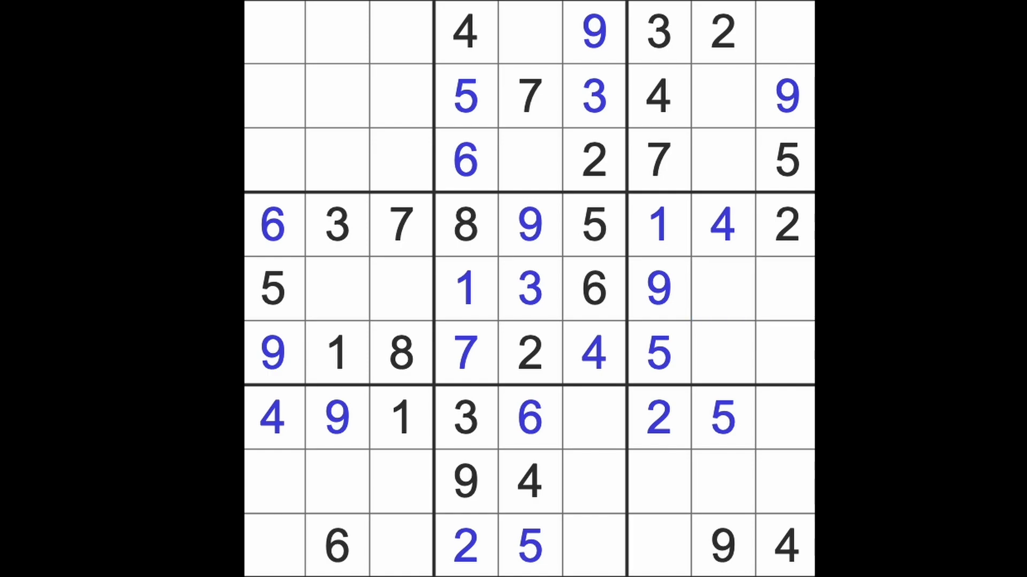
{"action": "left_click", "coordinate": [401, 418]}
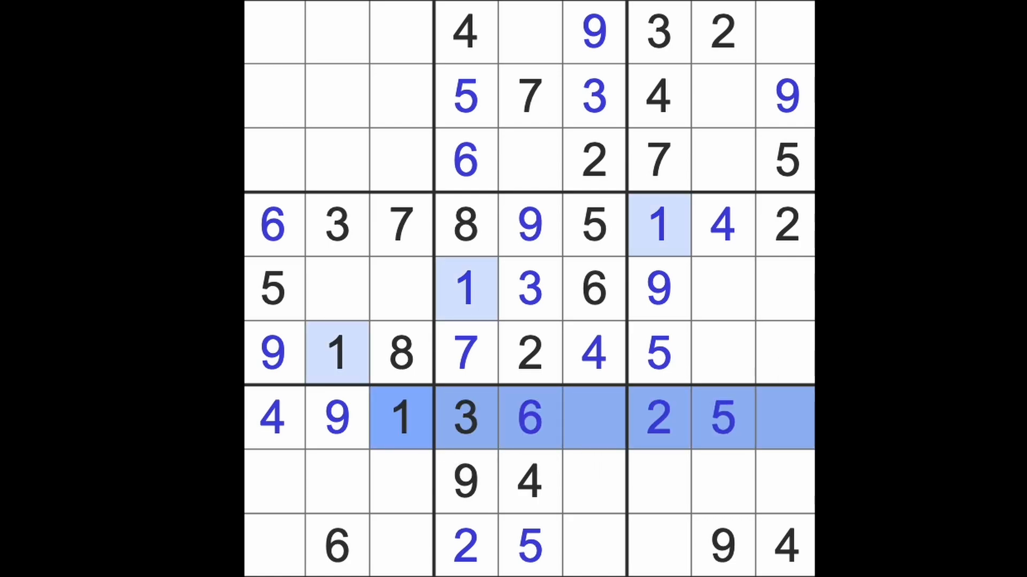
- Select row 9 column 6 for a 1 and the last cell of row 8 for a 6
{"action": "left_click", "coordinate": [658, 481]}
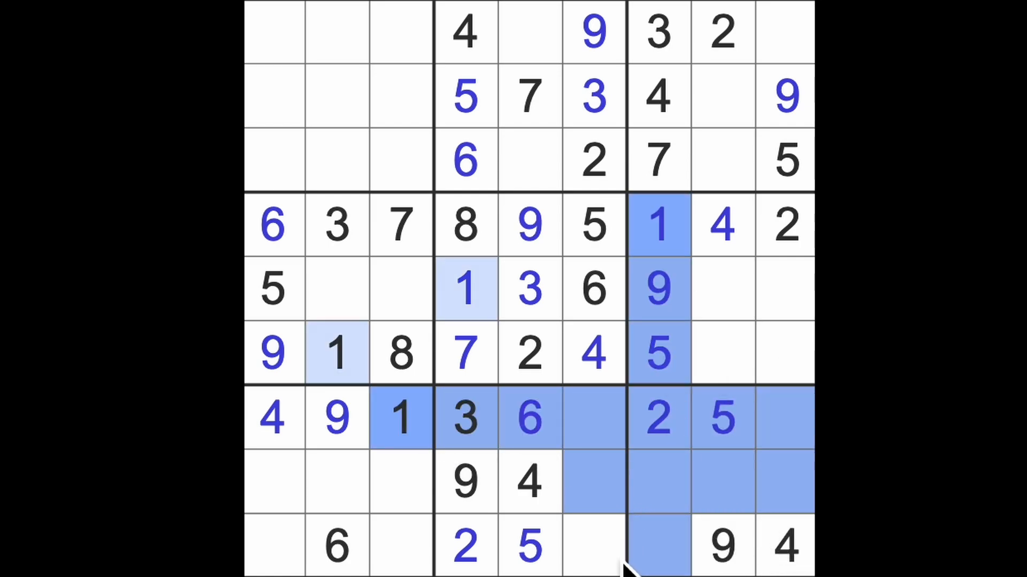
{"action": "left_click", "coordinate": [593, 546]}
{"action": "type", "text": "1"}
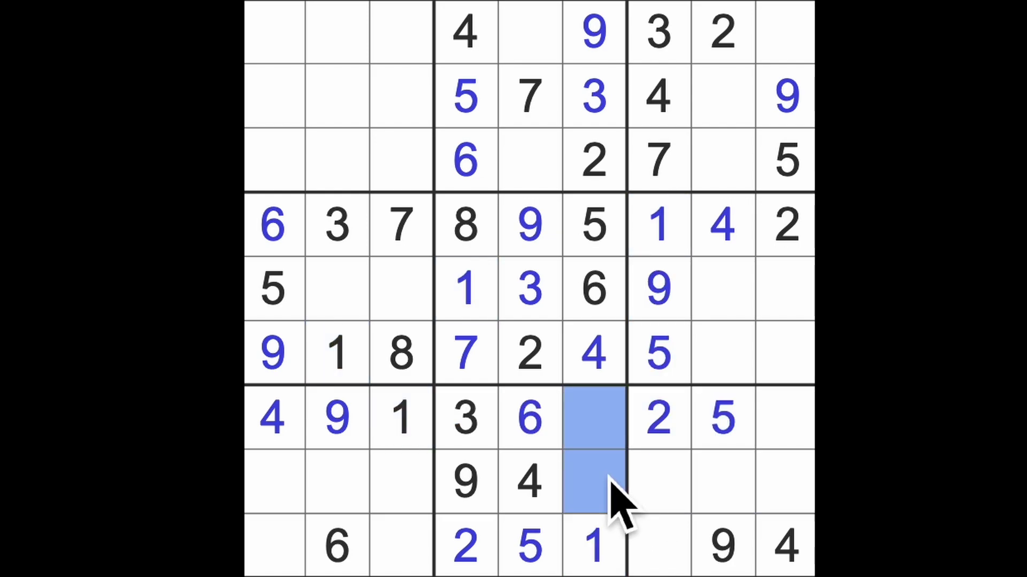
{"action": "left_click", "coordinate": [786, 481]}
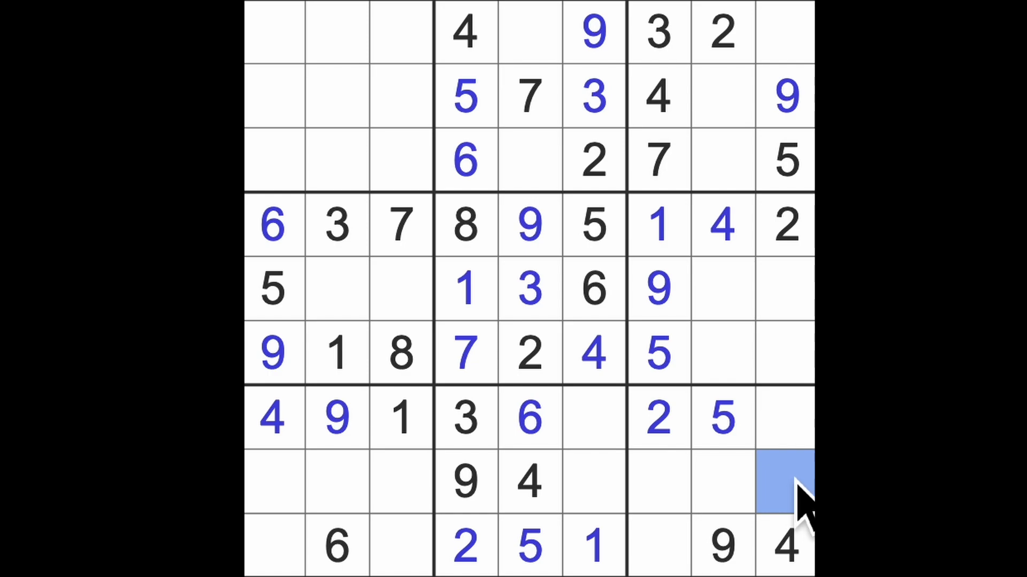
{"action": "mouse_move", "coordinate": [675, 537]}
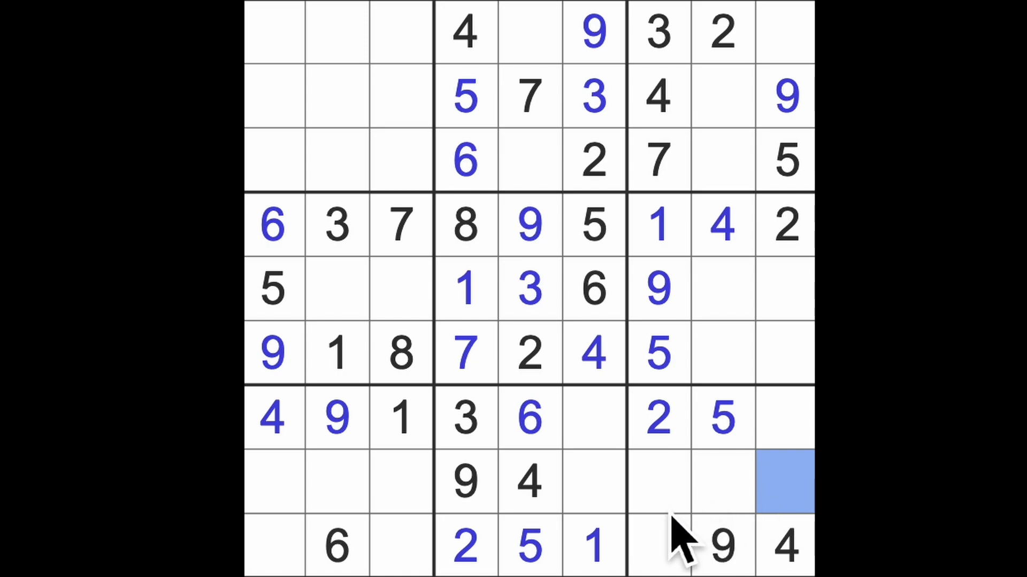
{"action": "mouse_move", "coordinate": [681, 511]}
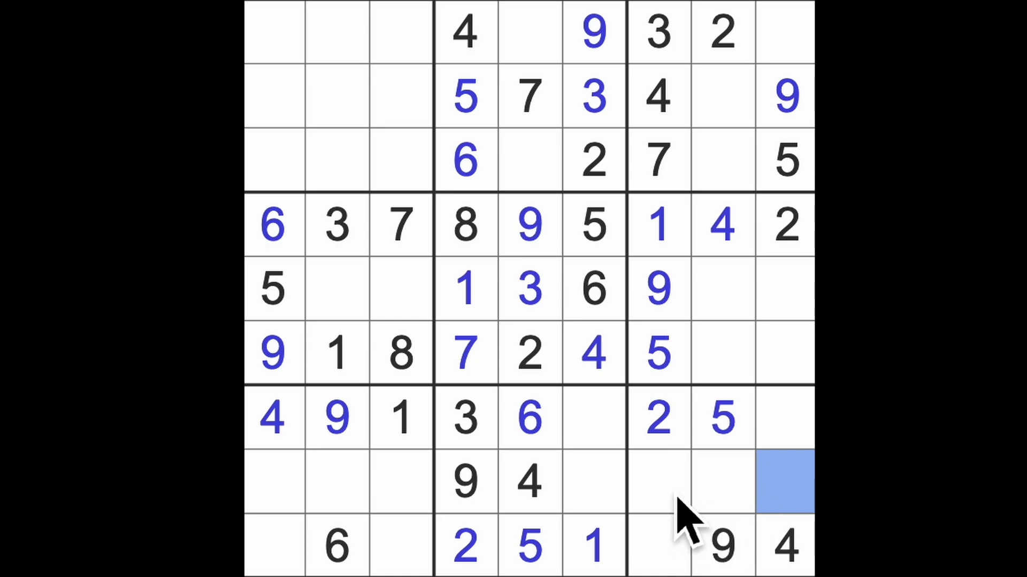
{"action": "mouse_move", "coordinate": [340, 564]}
{"action": "type", "text": "6"}
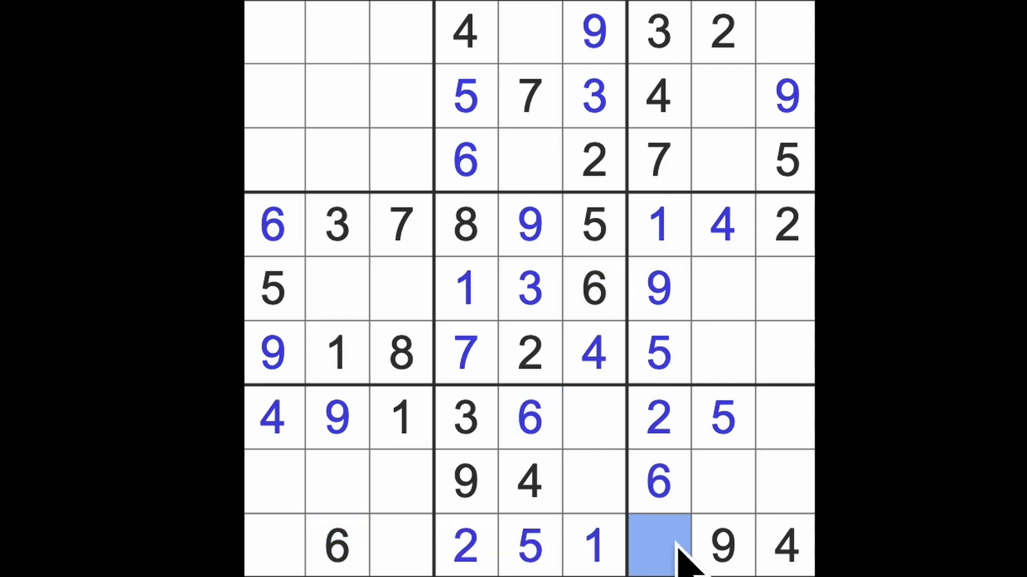
- Enter an 8 at row 5's last cell, then three 7s and two more 8s
{"action": "type", "text": "8"}
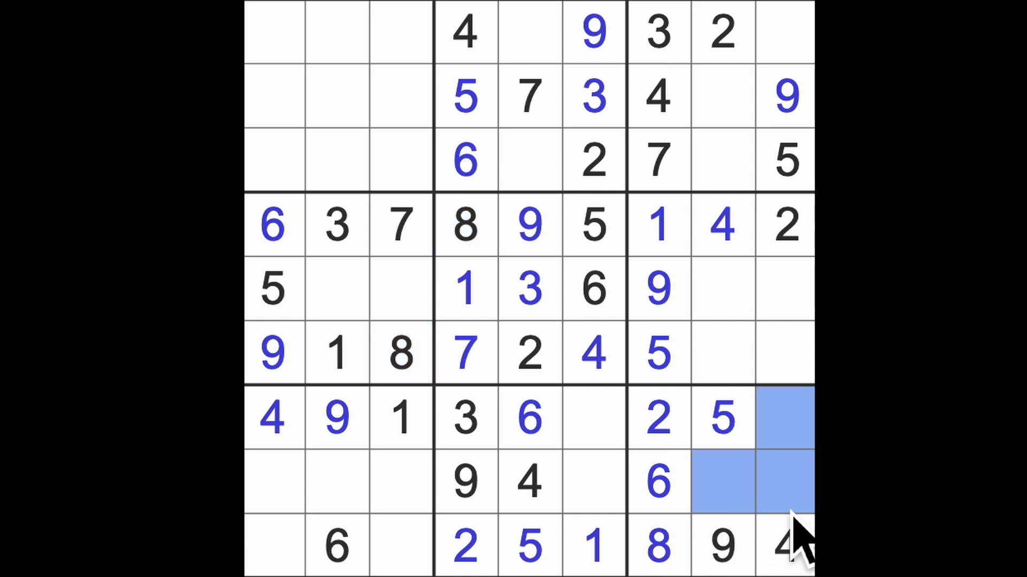
{"action": "mouse_move", "coordinate": [796, 559]}
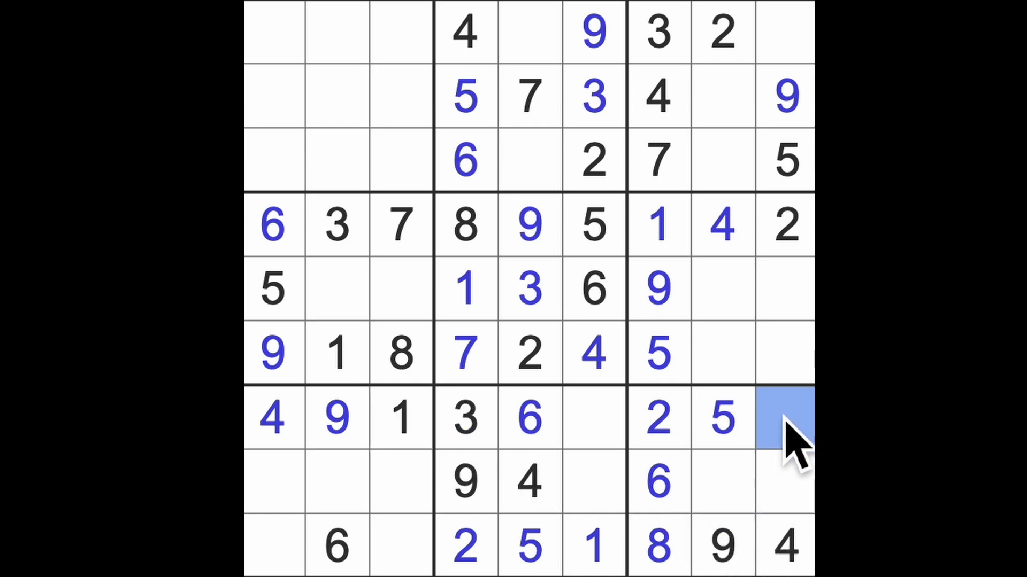
{"action": "type", "text": "7"}
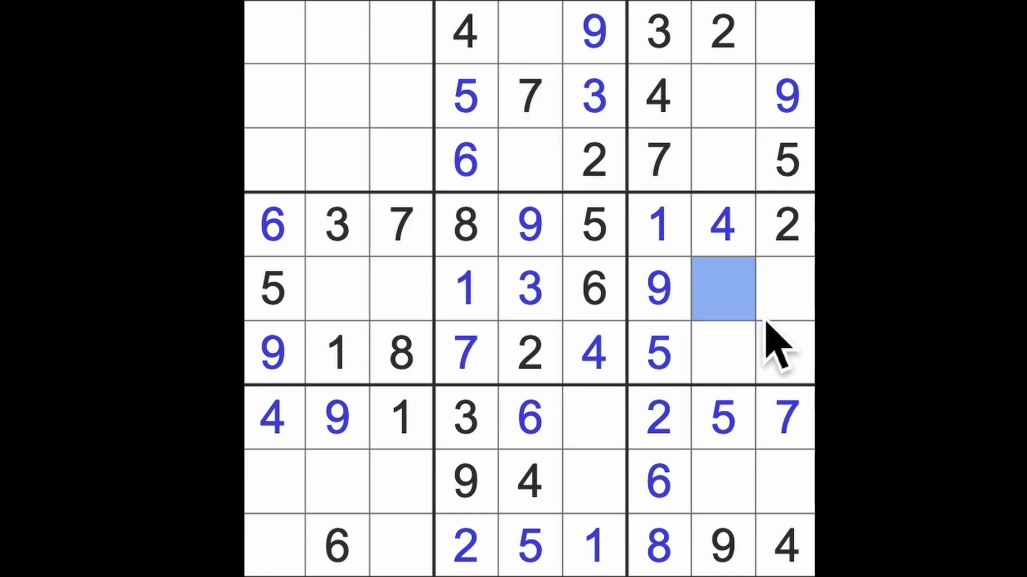
{"action": "type", "text": "7"}
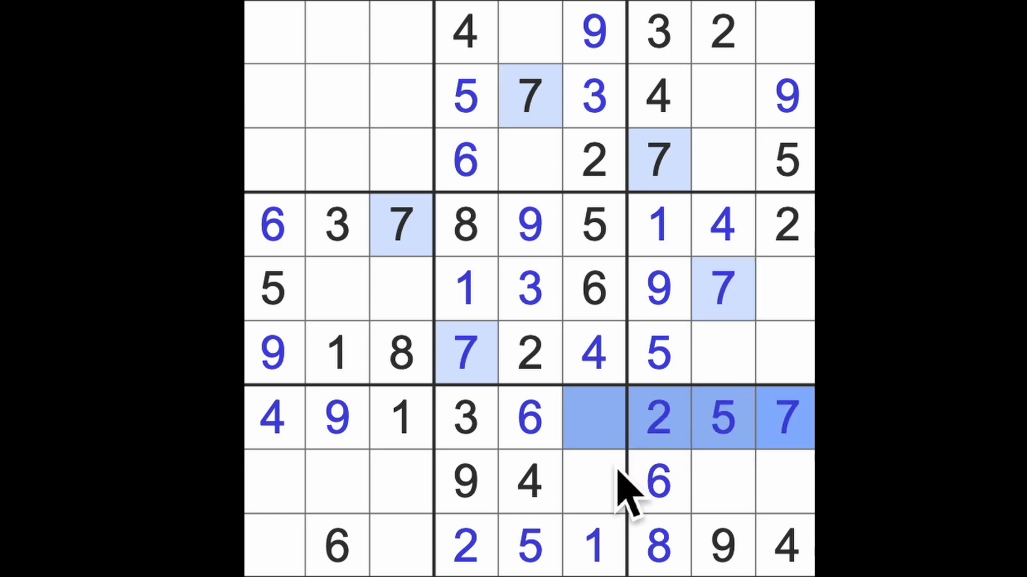
{"action": "type", "text": "7"}
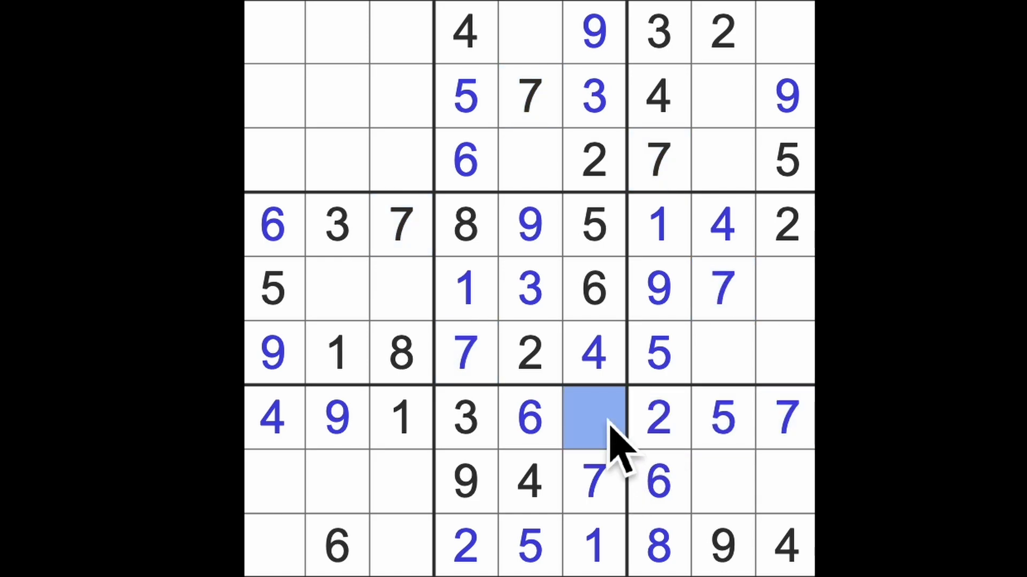
{"action": "type", "text": "8"}
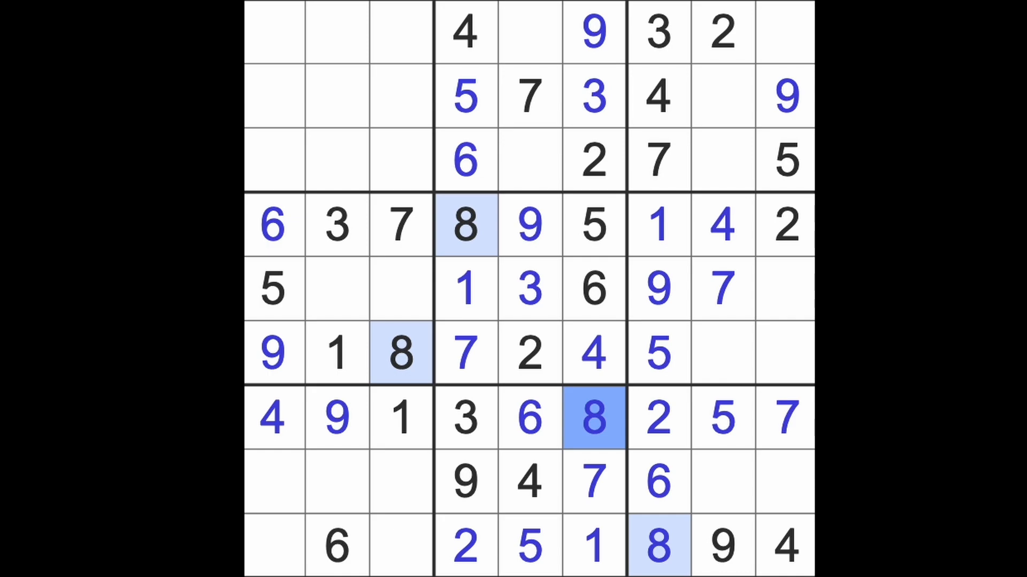
{"action": "mouse_move", "coordinate": [792, 360]}
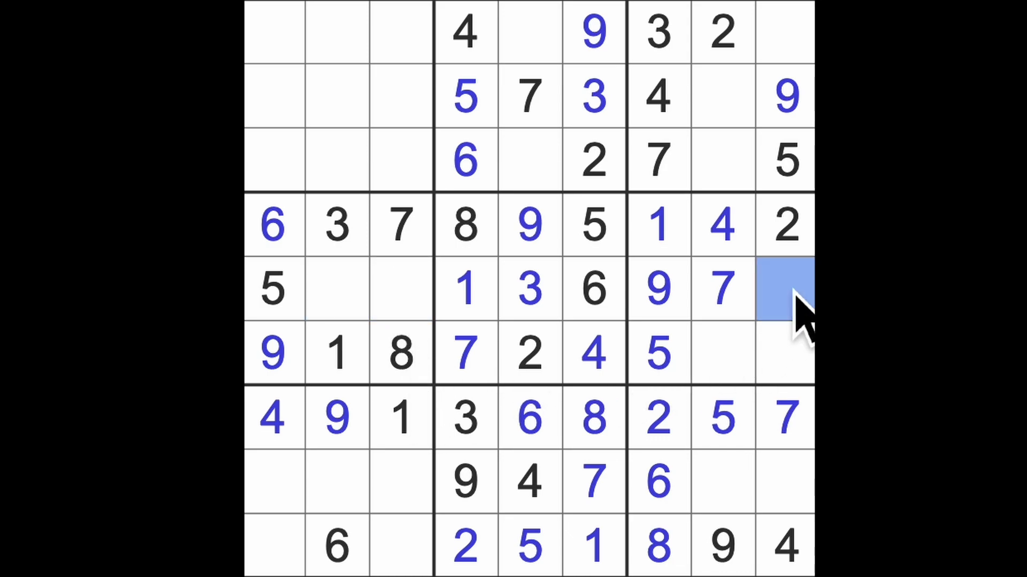
{"action": "type", "text": "8"}
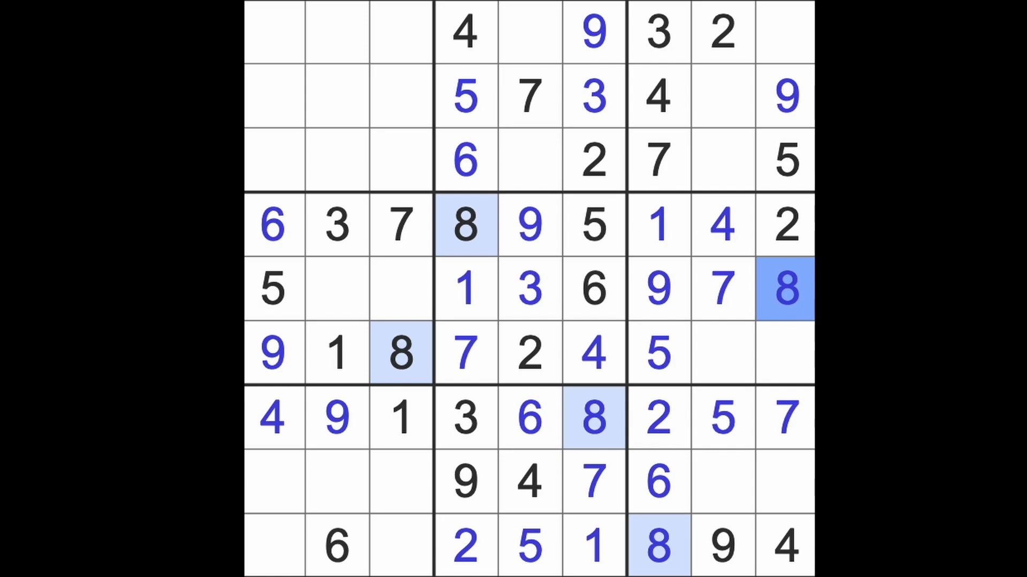
- Select cells for 9 and 3 in row 3, 3 and 7 in row 9, and 7 in row 1
{"action": "left_click", "coordinate": [273, 354]}
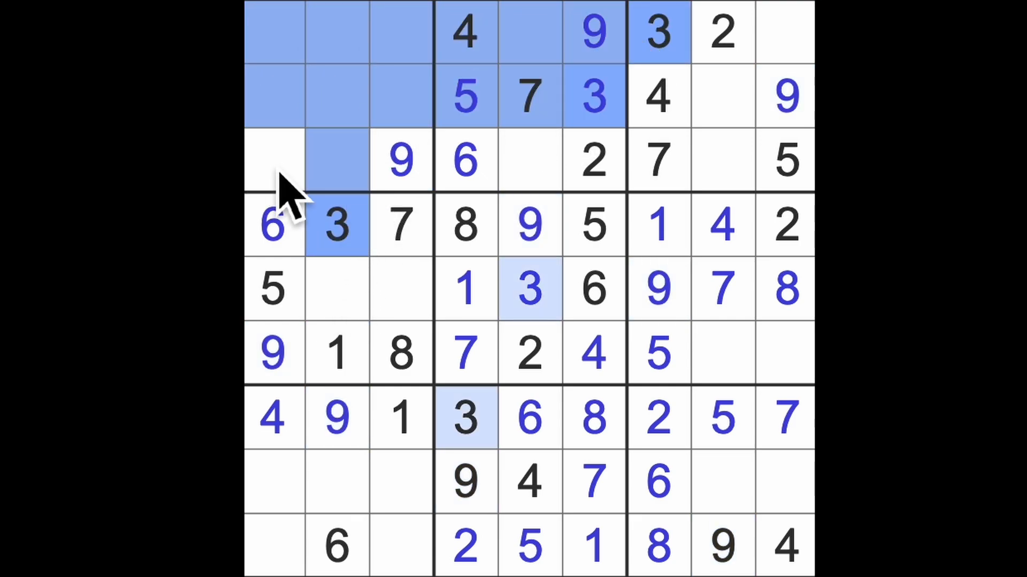
{"action": "left_click", "coordinate": [272, 160]}
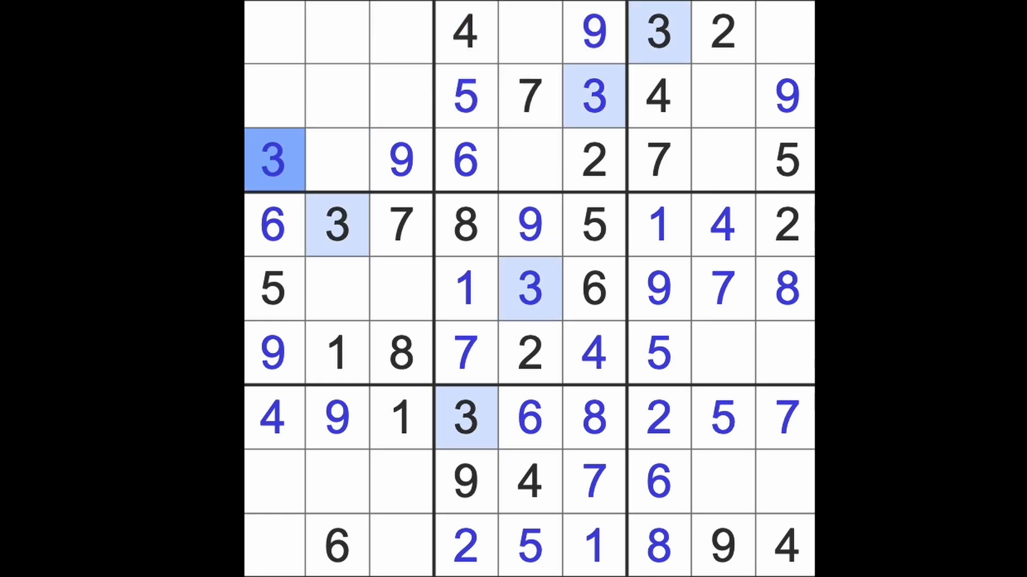
{"action": "mouse_move", "coordinate": [285, 287]}
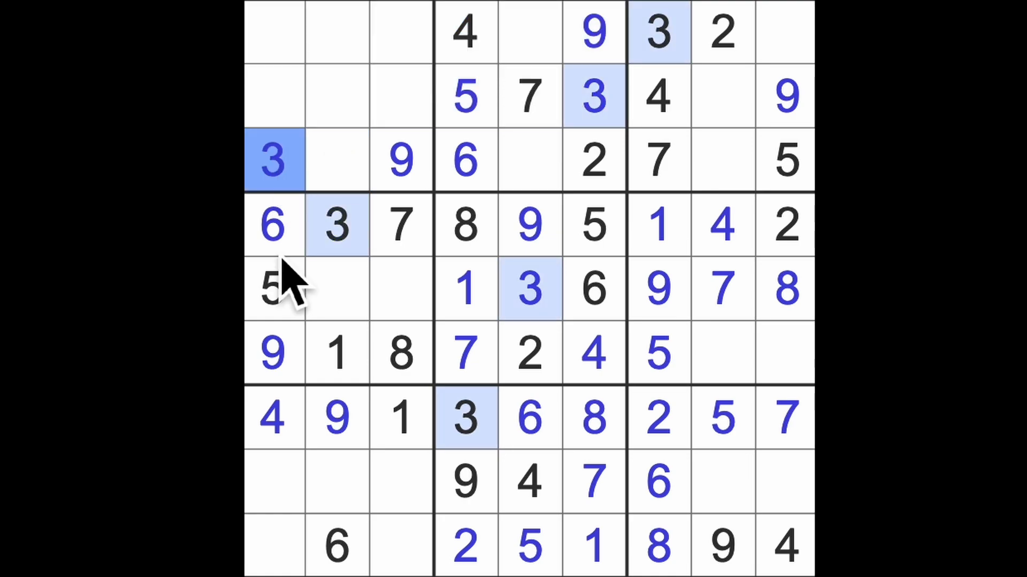
{"action": "left_click", "coordinate": [400, 545]}
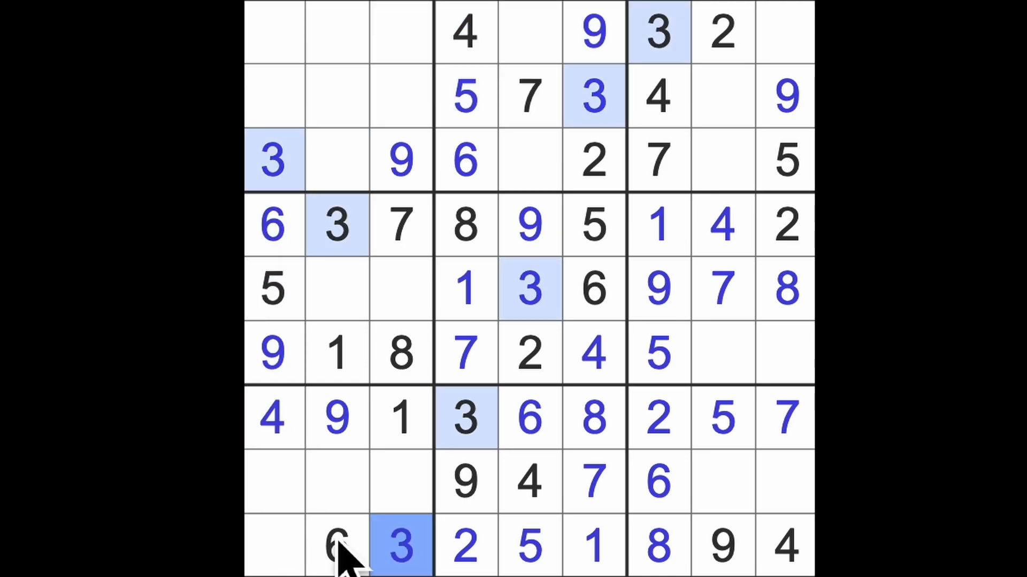
{"action": "left_click", "coordinate": [273, 546]}
{"action": "type", "text": "7"}
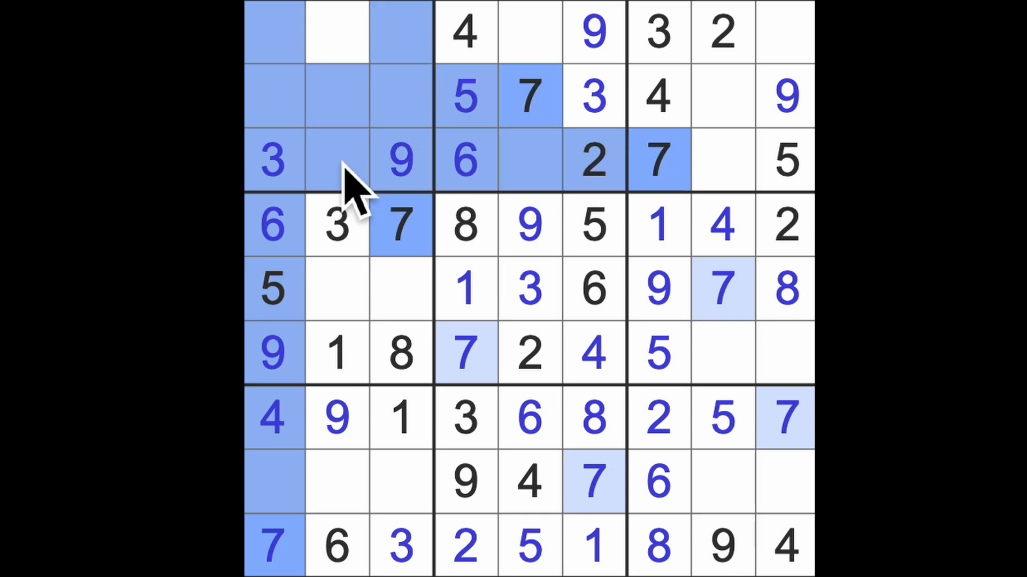
{"action": "left_click", "coordinate": [337, 32]}
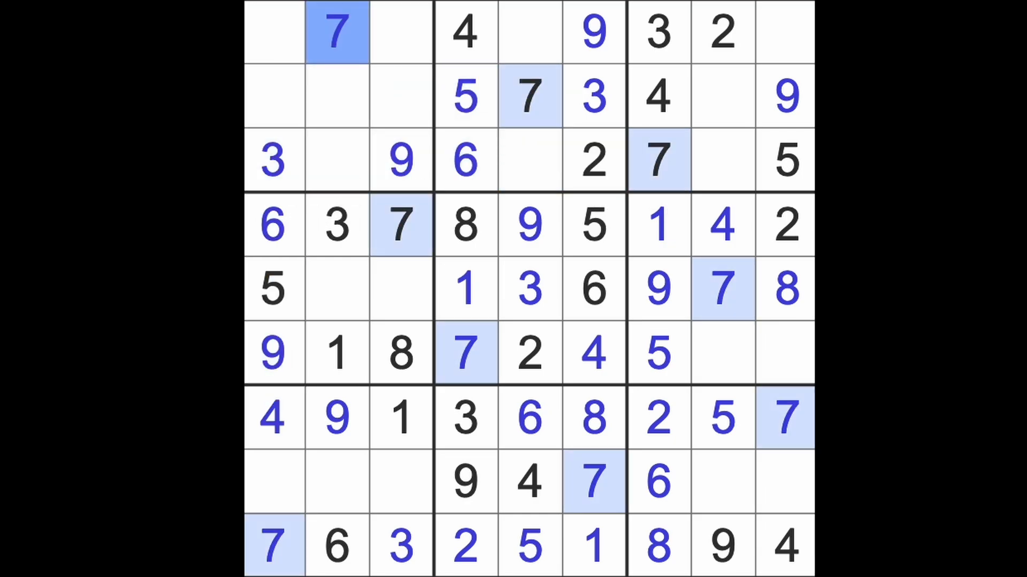
{"action": "mouse_move", "coordinate": [386, 99]}
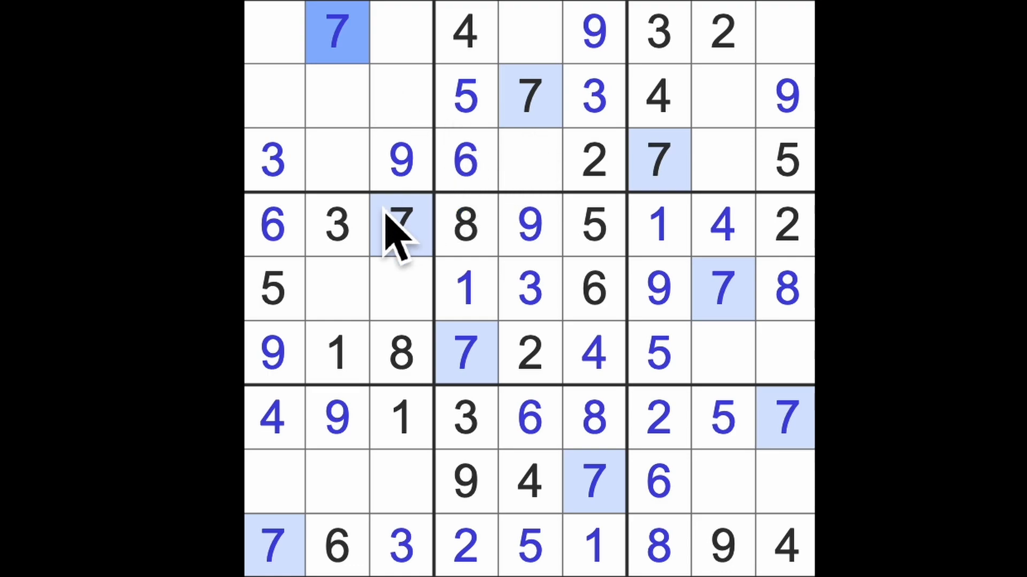
- Solve the empty left-block cells, placing 5 and 6 in the third column
{"action": "left_click", "coordinate": [273, 31]}
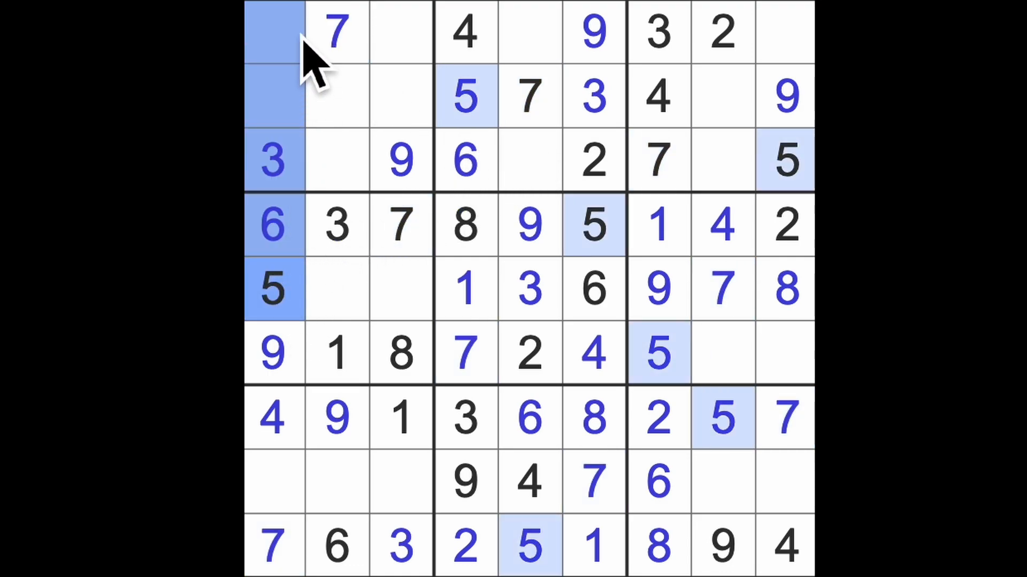
{"action": "left_click", "coordinate": [337, 161]}
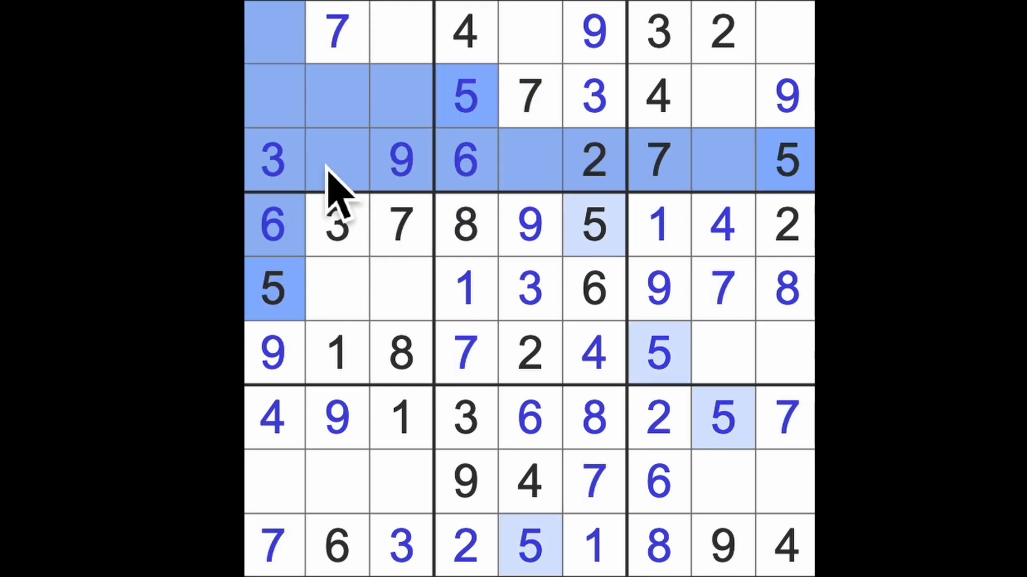
{"action": "left_click", "coordinate": [401, 31]}
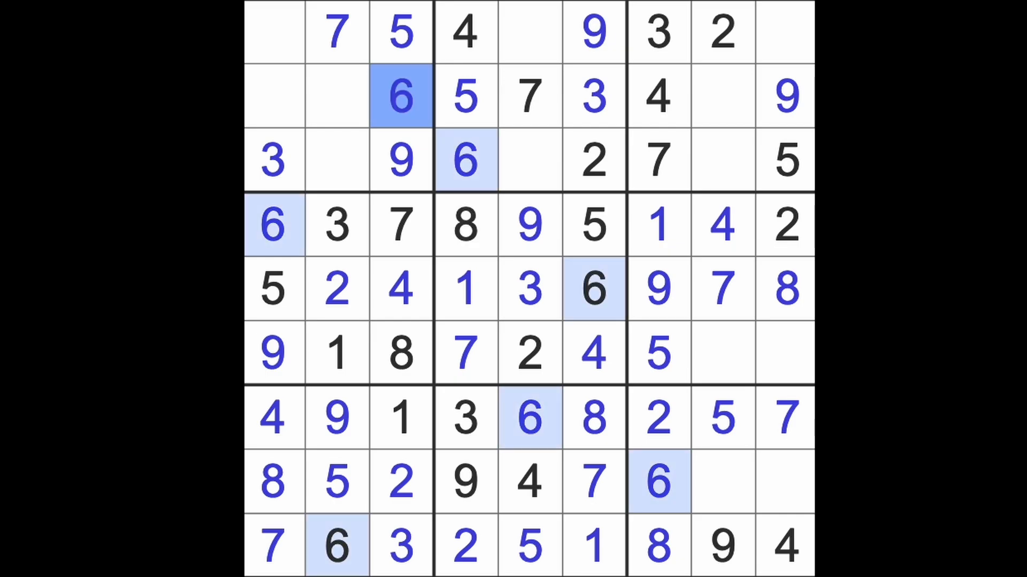
{"action": "left_click", "coordinate": [465, 96]}
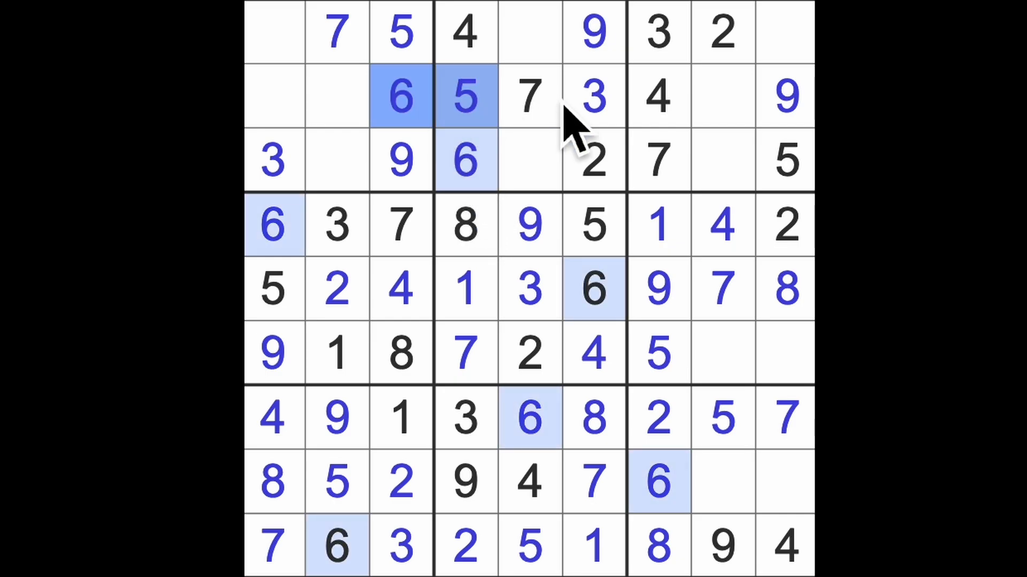
- Place 6 in the top-right cell and finish the eighth row with 3 and 1
{"action": "left_click", "coordinate": [784, 31]}
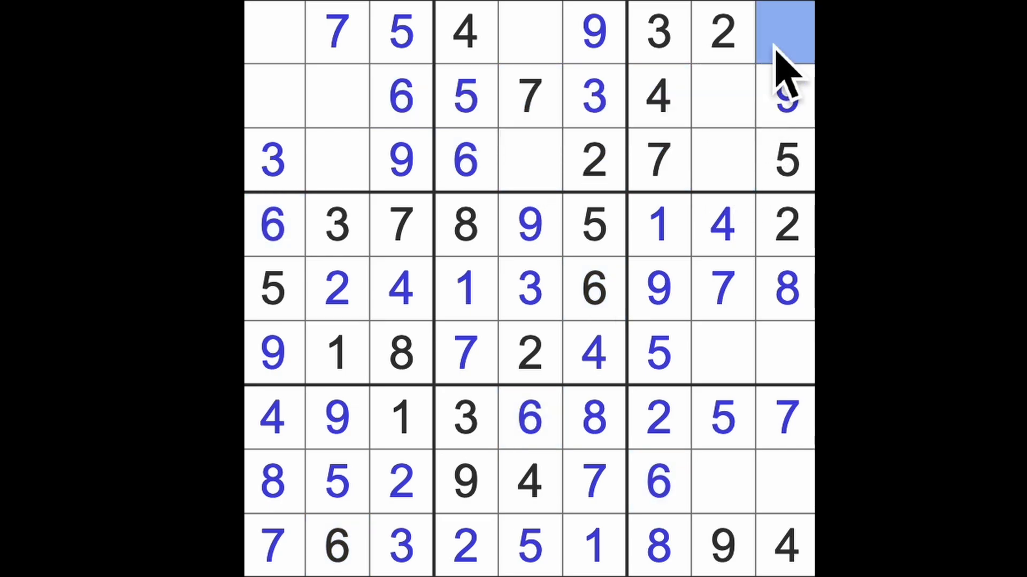
{"action": "type", "text": "6"}
{"action": "left_click", "coordinate": [785, 352]}
{"action": "type", "text": "3"}
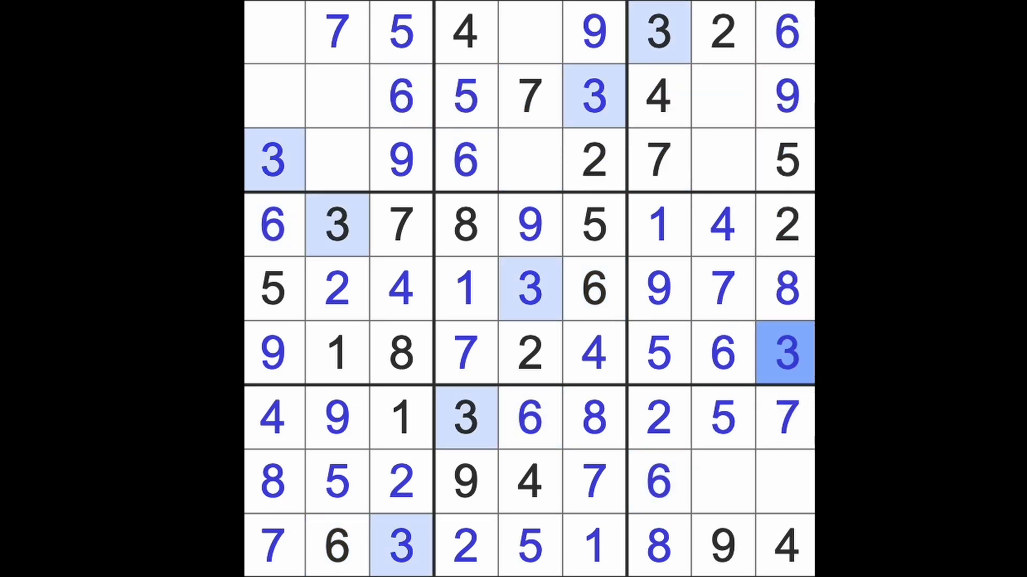
{"action": "left_click", "coordinate": [720, 482]}
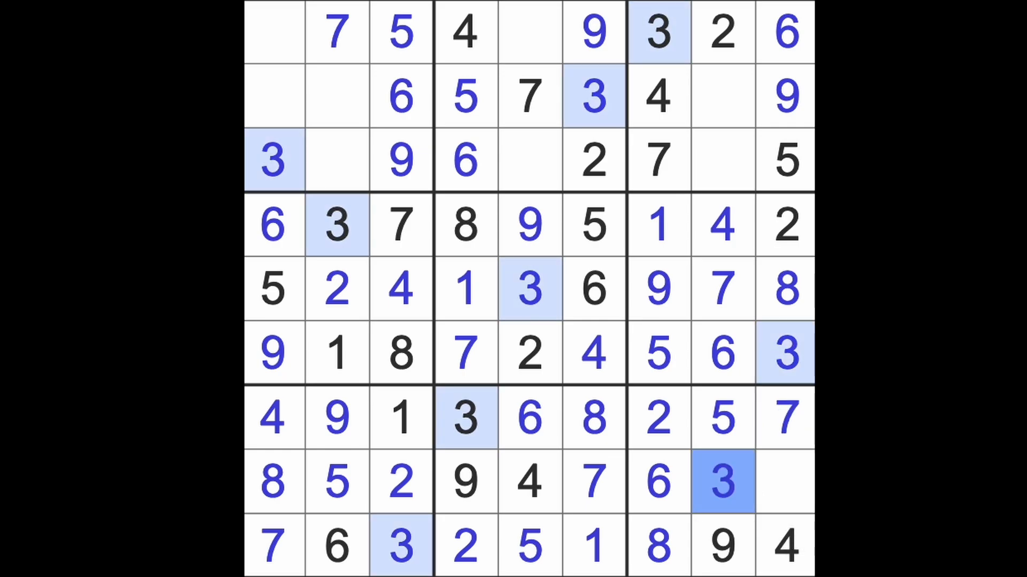
{"action": "left_click", "coordinate": [784, 481]}
{"action": "type", "text": "1"}
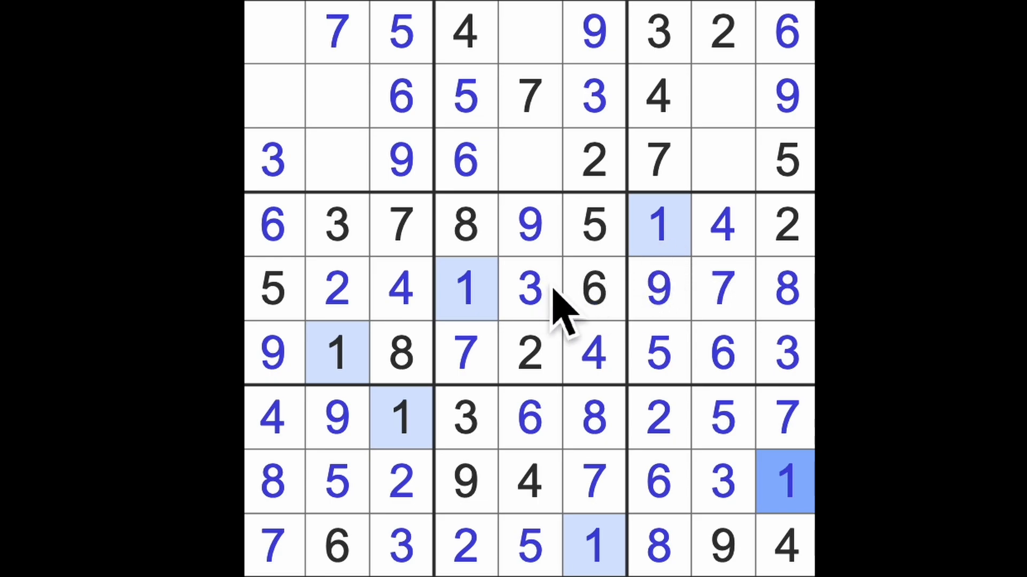
{"action": "mouse_move", "coordinate": [570, 308]}
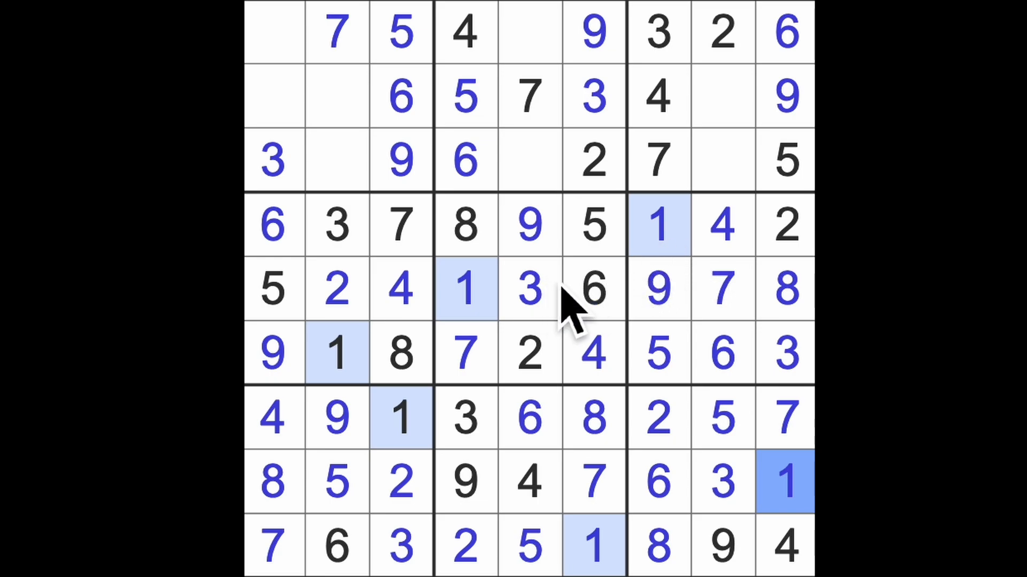
{"action": "mouse_move", "coordinate": [727, 222]}
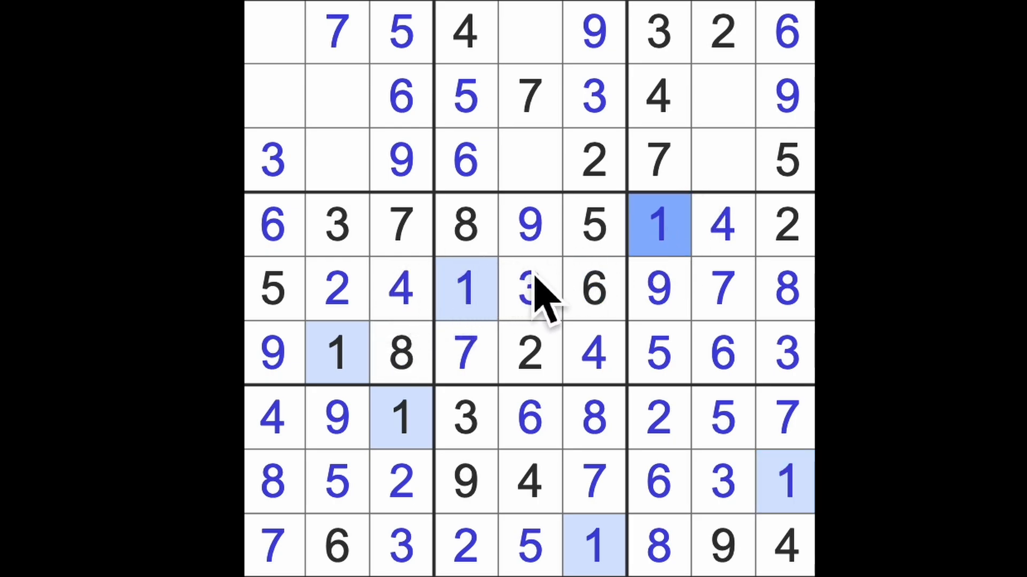
- Fill a third-row gap and place 1 in the first-column cell of row 2
{"action": "left_click", "coordinate": [594, 162]}
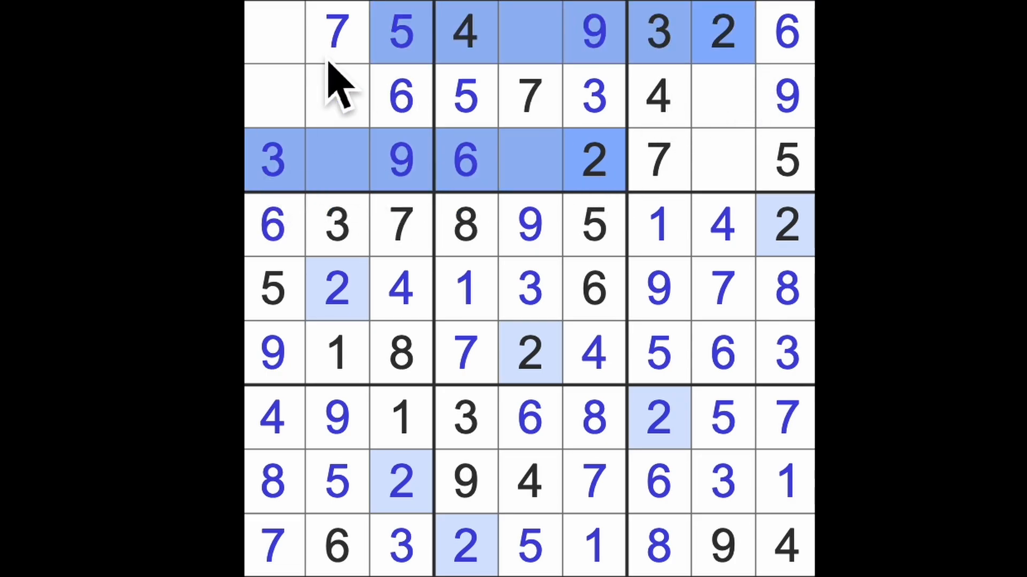
{"action": "left_click", "coordinate": [272, 99]}
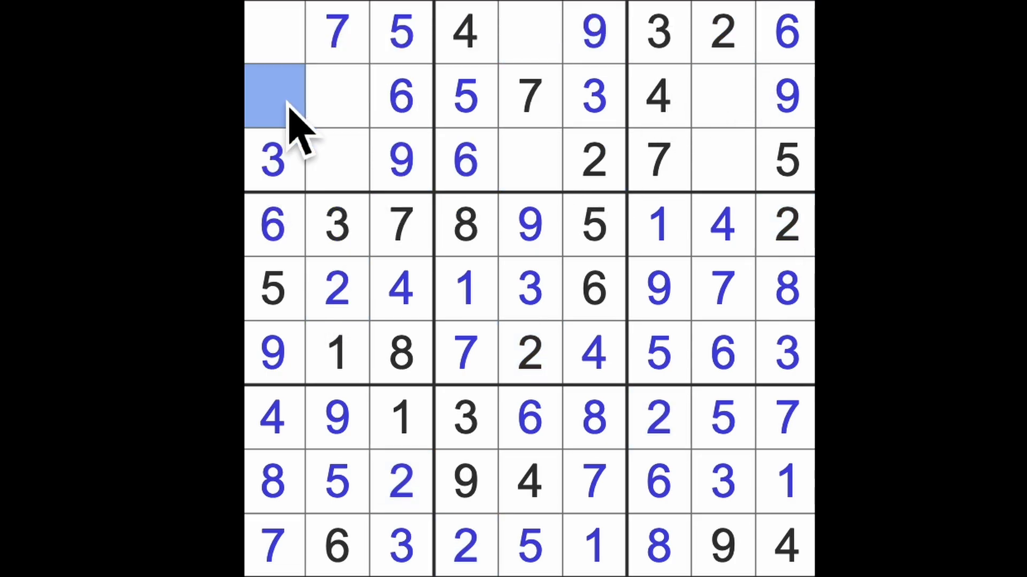
{"action": "type", "text": "1"}
{"action": "type", "text": "2"}
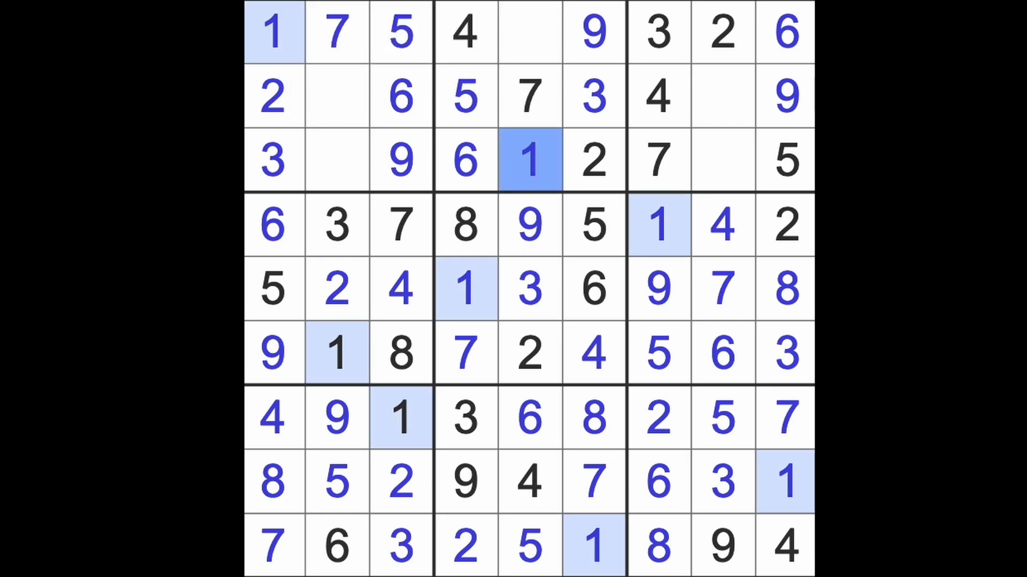
- Place the remaining 1, 8 and 4 in rows 2 and 3
{"action": "left_click", "coordinate": [722, 160]}
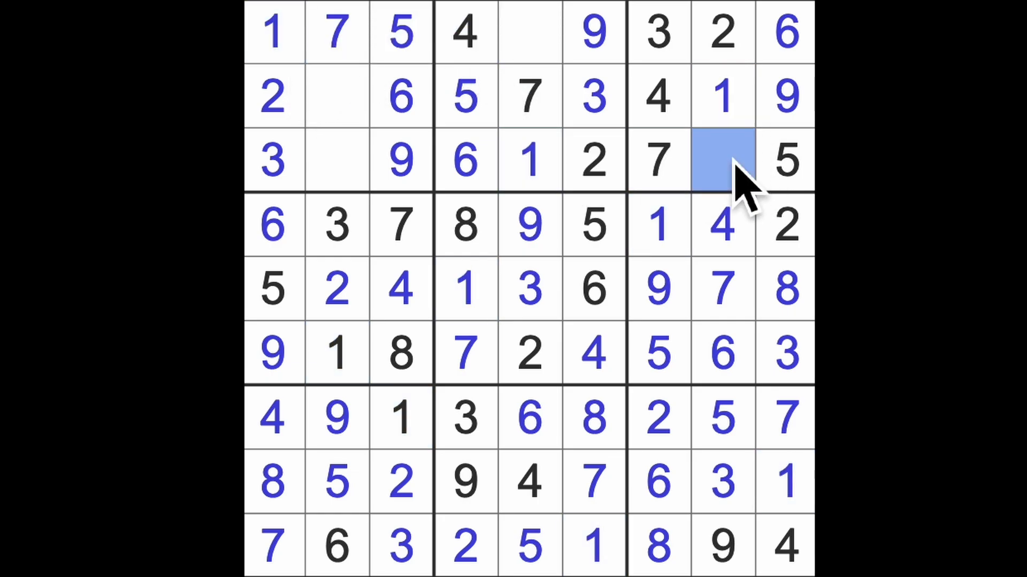
{"action": "left_click", "coordinate": [722, 160]}
{"action": "type", "text": "8"}
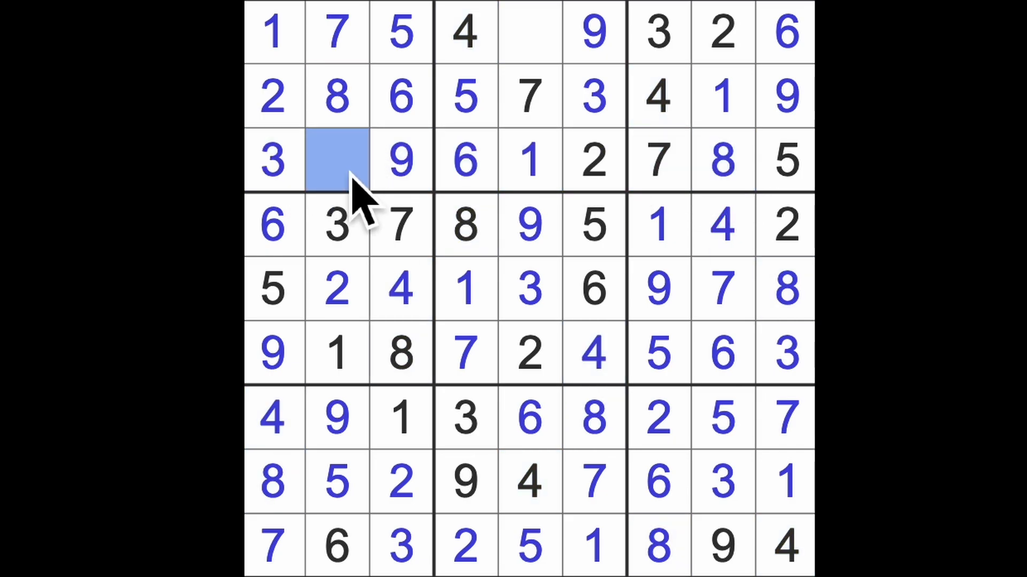
{"action": "type", "text": "4"}
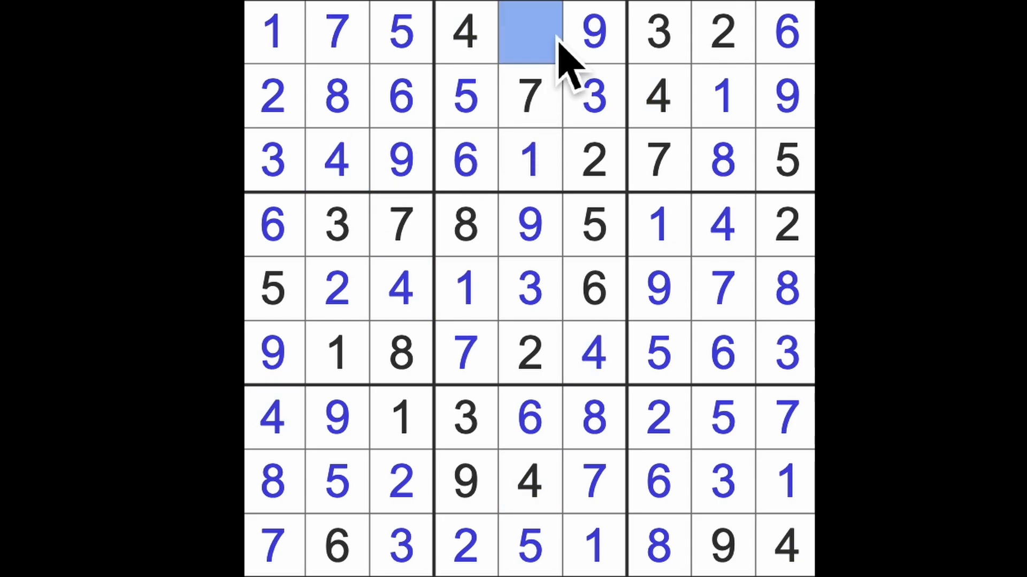